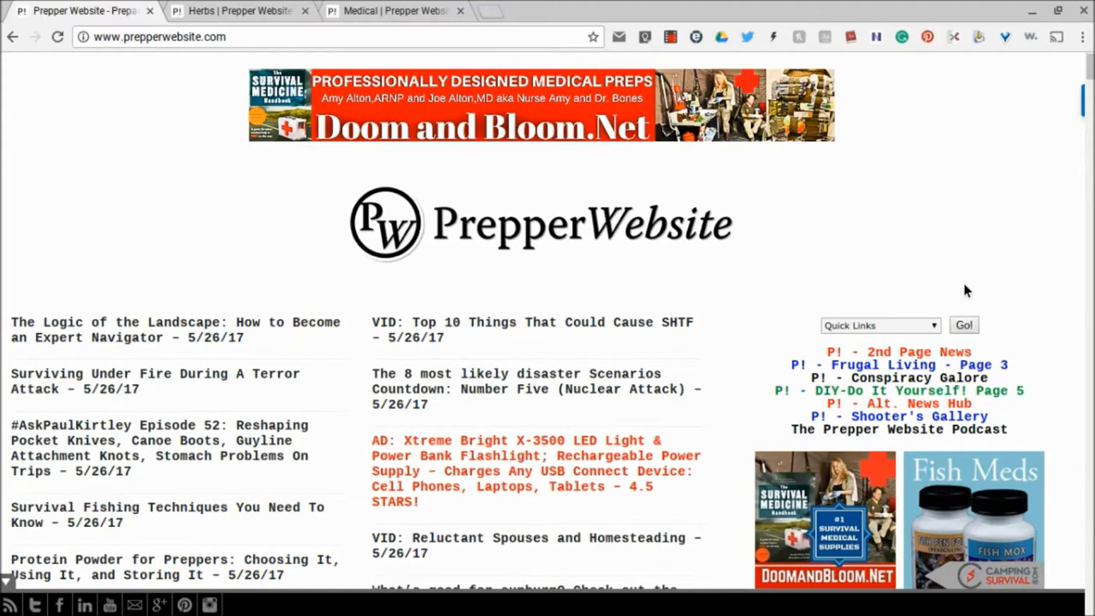
{"action": "mouse_move", "coordinate": [910, 237]}
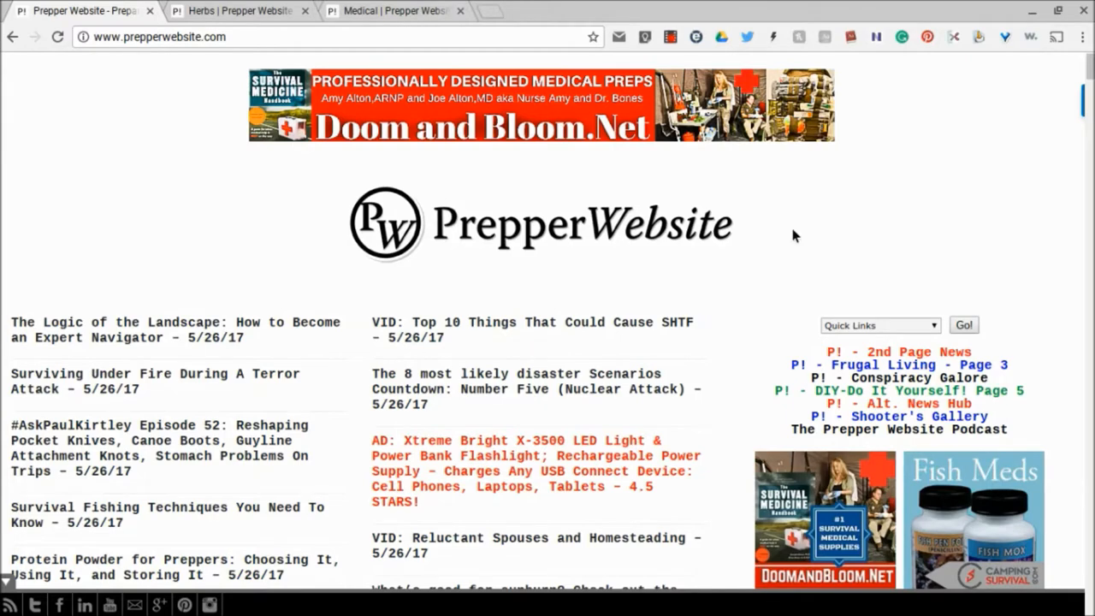
{"action": "mouse_move", "coordinate": [935, 332]}
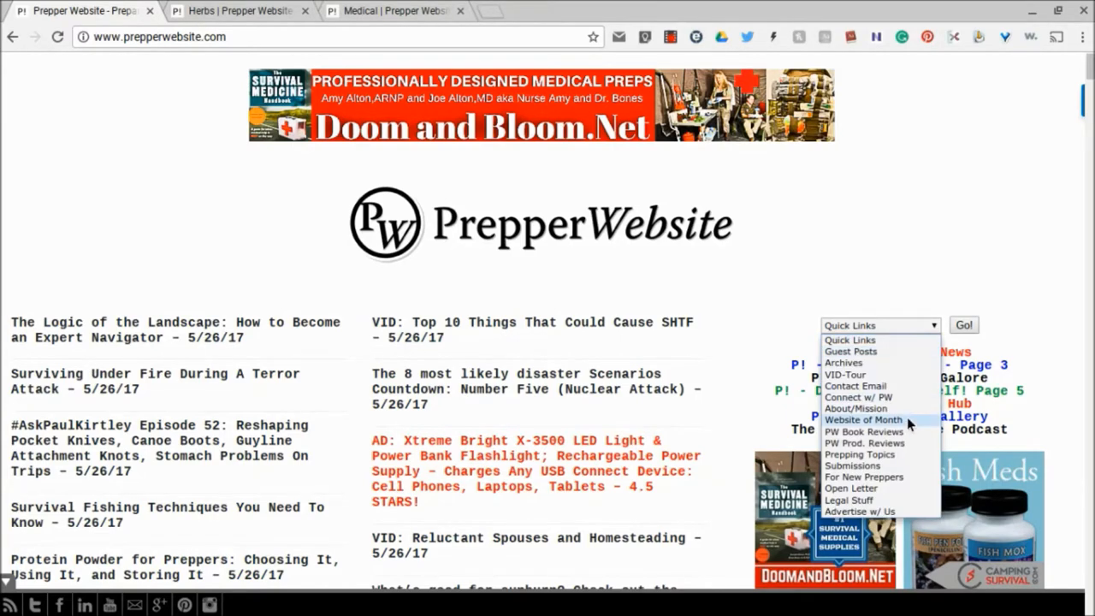
{"action": "mouse_move", "coordinate": [890, 456]}
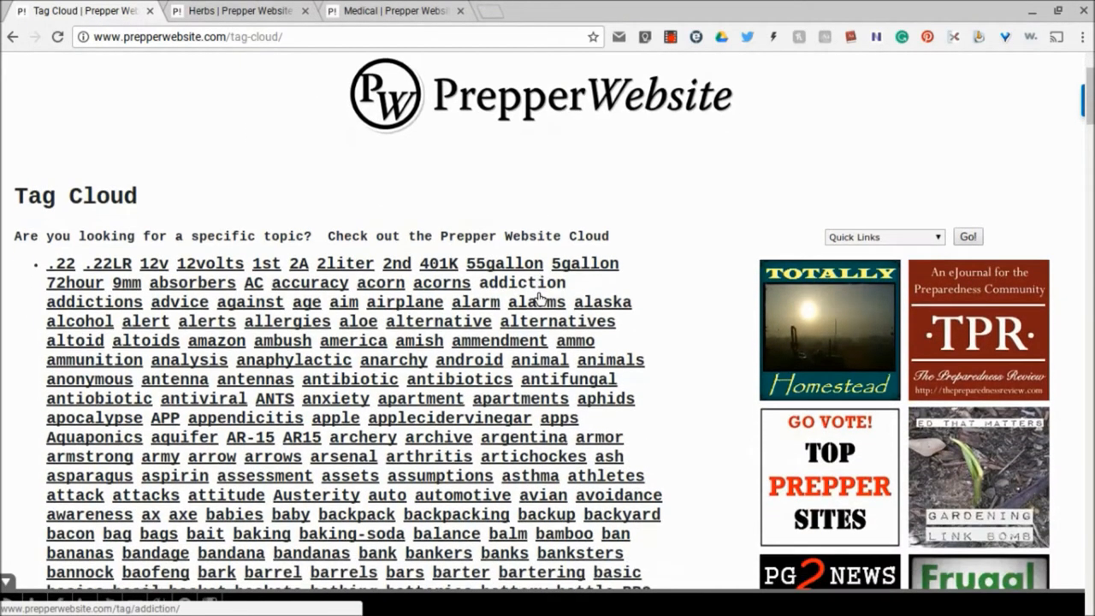
{"action": "scroll", "scroll_direction": "down", "scroll_amount": 3}
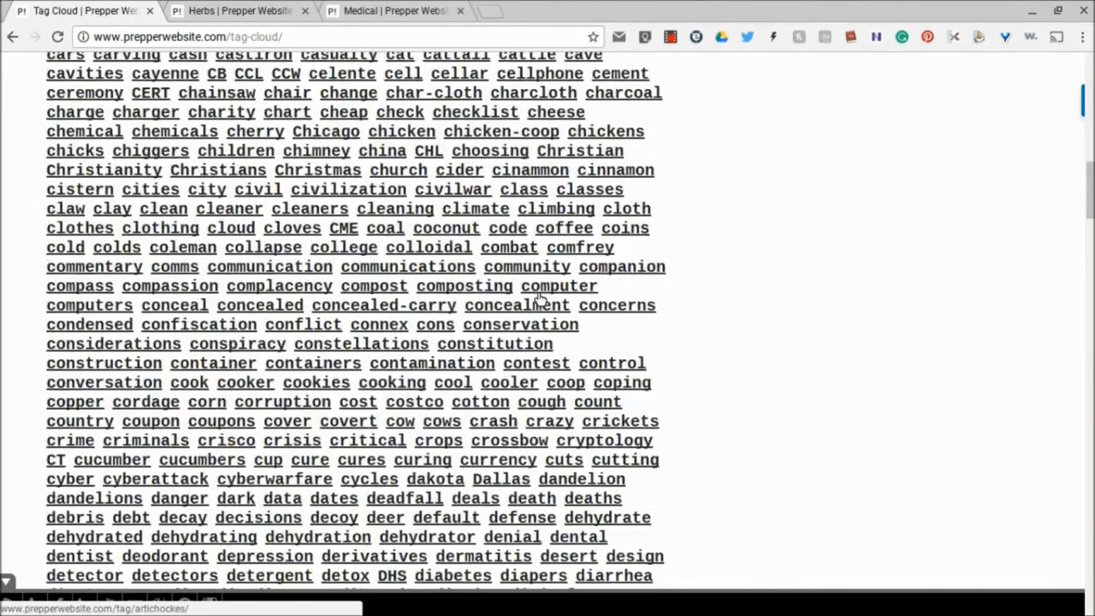
{"action": "scroll", "scroll_direction": "down", "scroll_amount": 3}
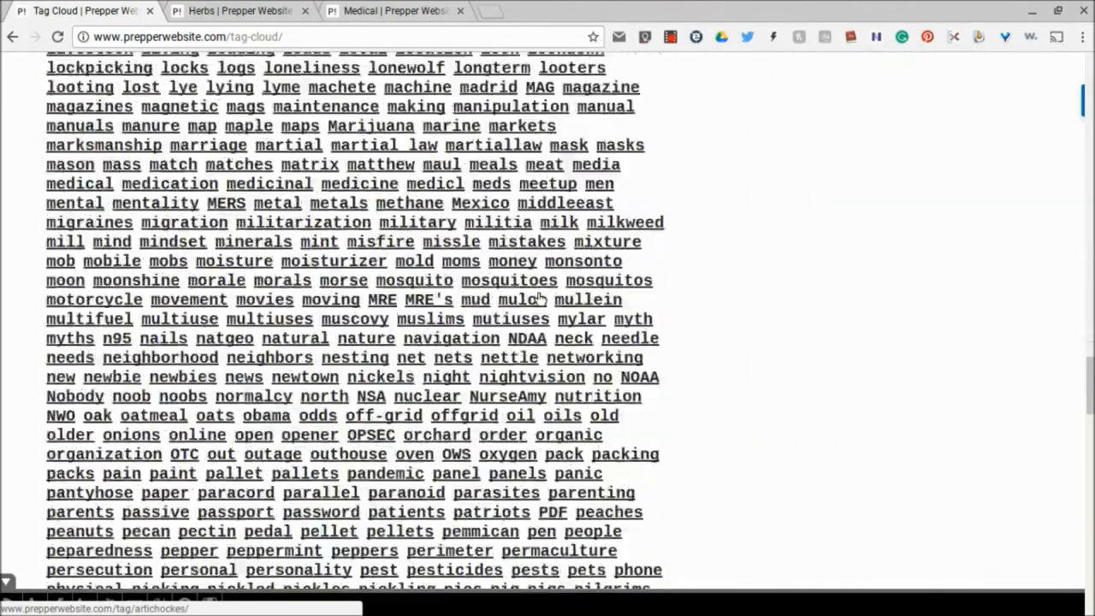
{"action": "scroll", "scroll_direction": "down", "scroll_amount": 3}
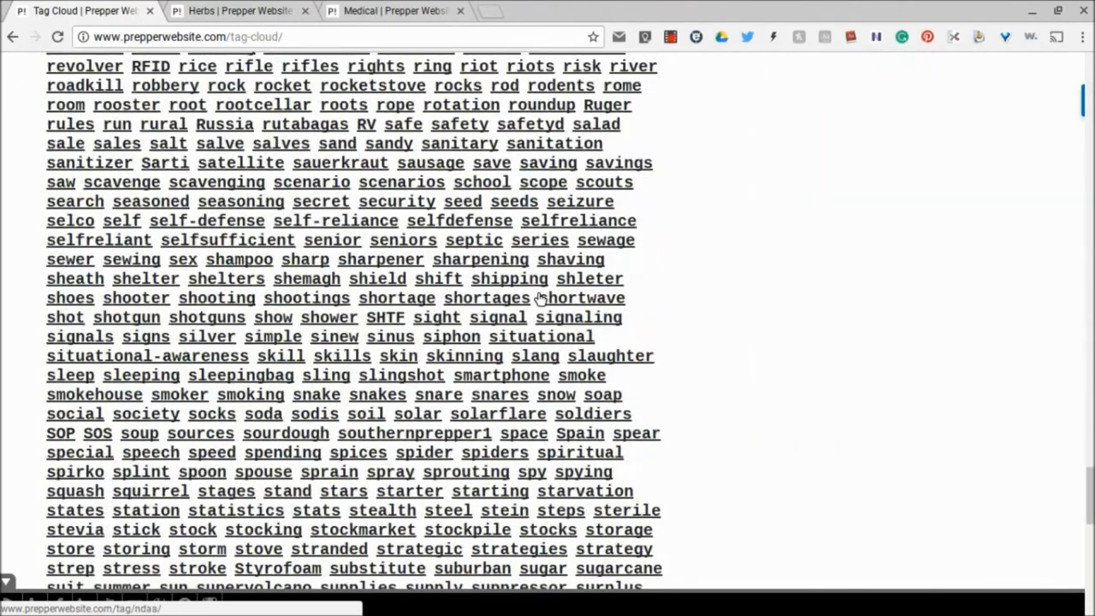
{"action": "scroll", "scroll_direction": "down", "scroll_amount": 3}
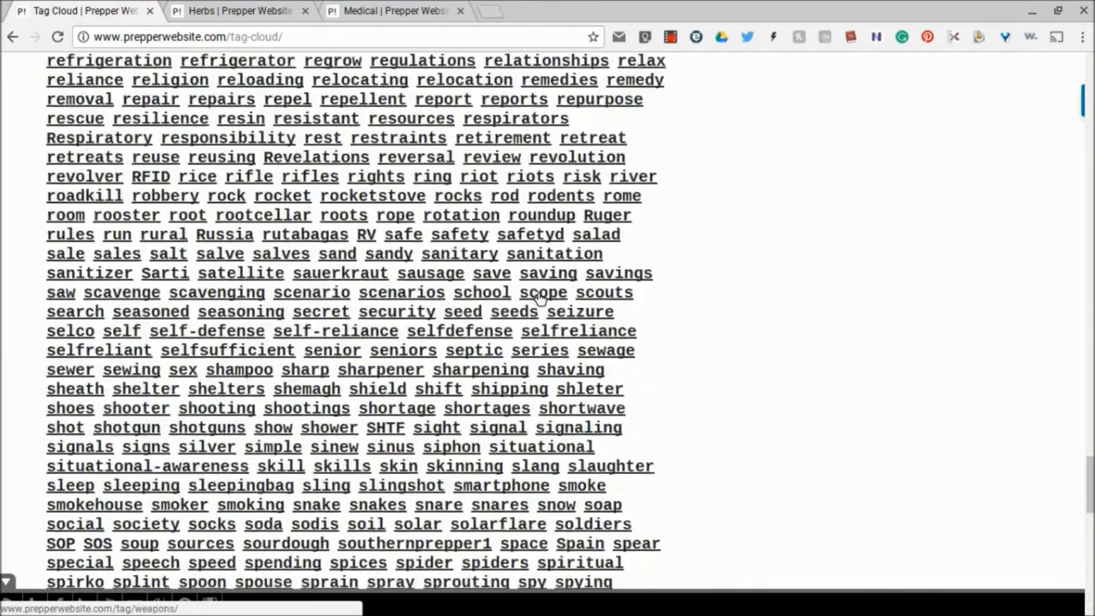
{"action": "scroll", "scroll_direction": "up", "scroll_amount": 3}
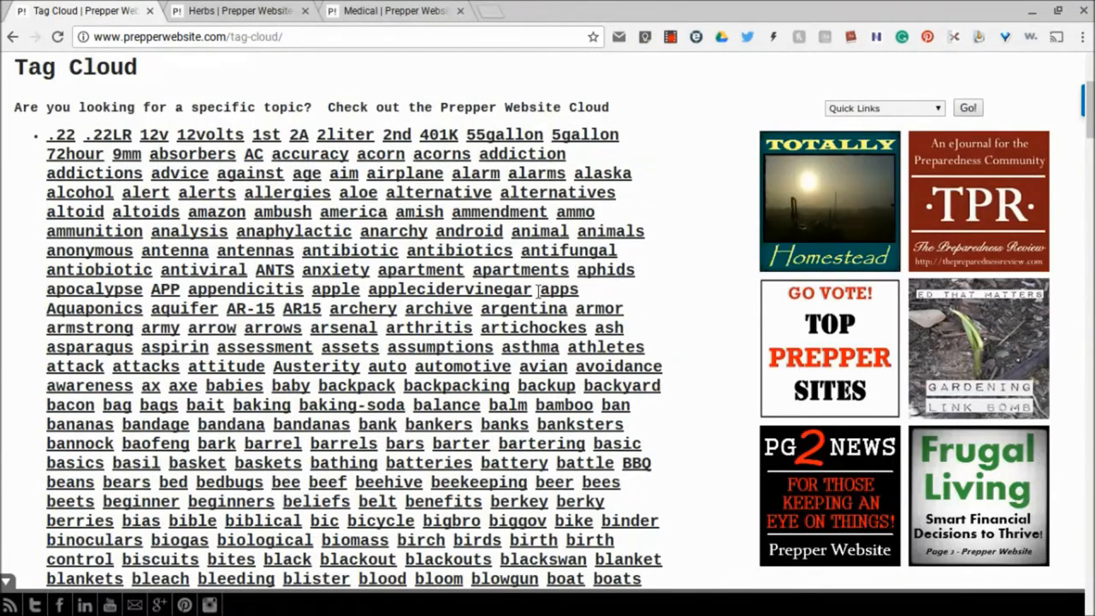
{"action": "scroll", "scroll_direction": "down", "scroll_amount": 3}
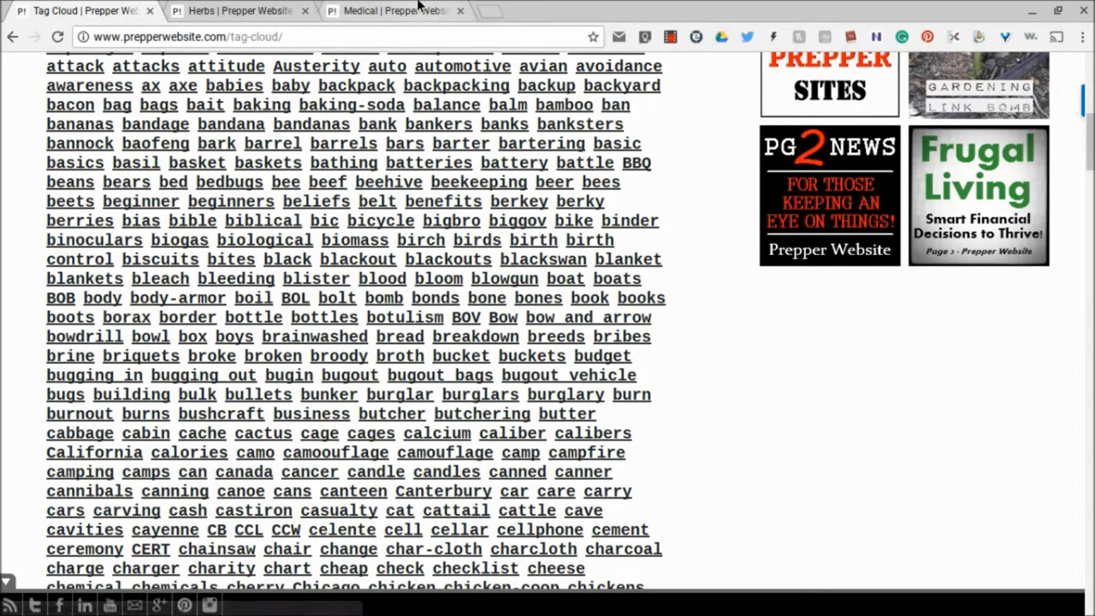
Step: Show Prepper Website's medical tag archive and scroll to the Survival Medical Supplies – 2/7/13 entry
{"action": "left_click", "coordinate": [393, 10]}
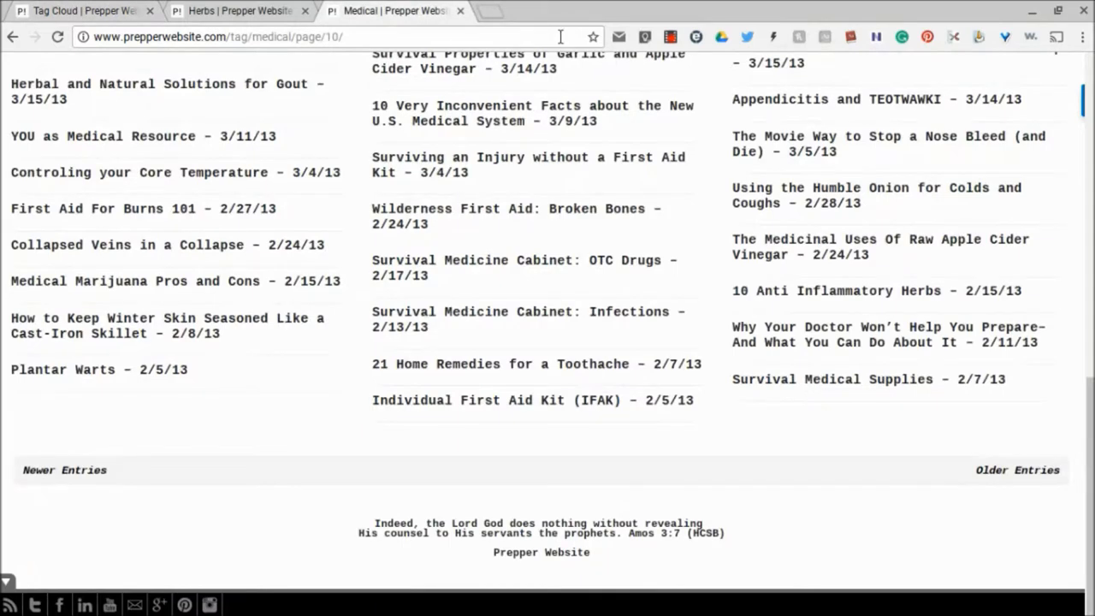
{"action": "mouse_move", "coordinate": [762, 442]}
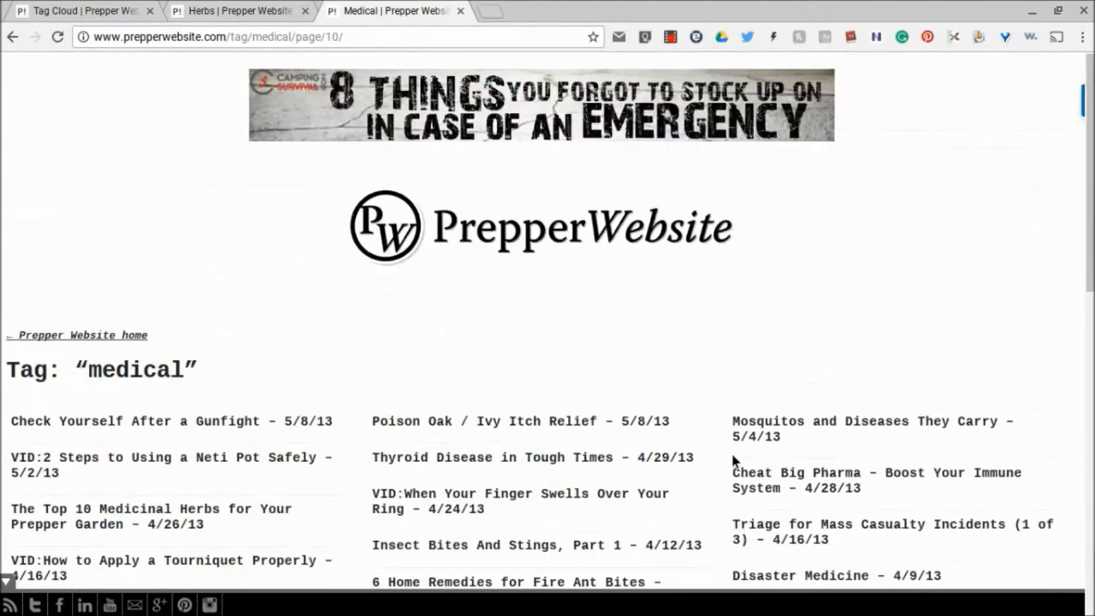
{"action": "mouse_move", "coordinate": [82, 10]}
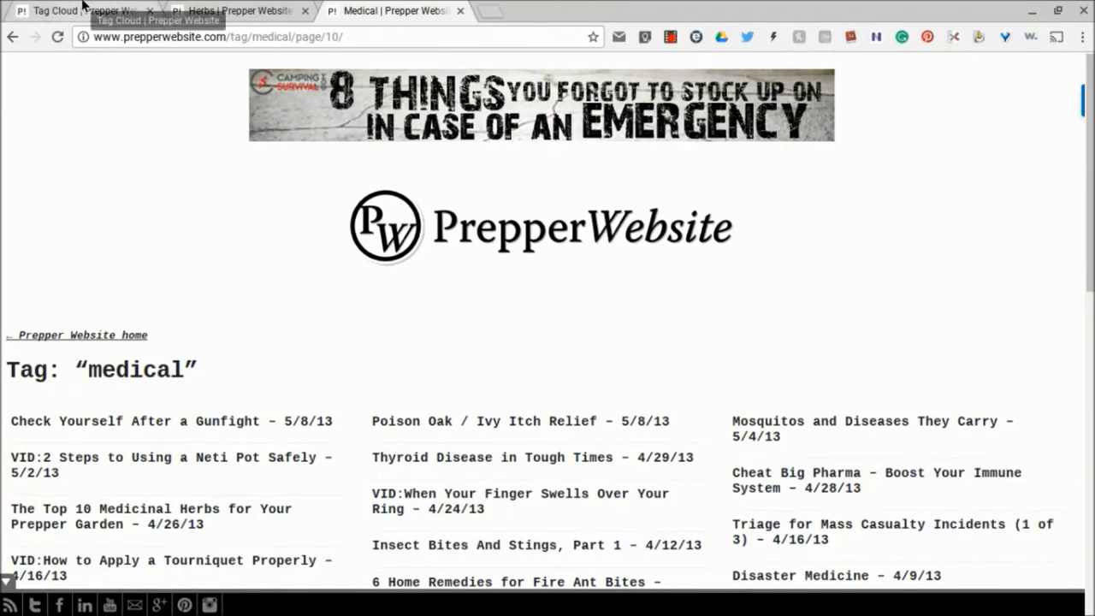
{"action": "left_click", "coordinate": [77, 10]}
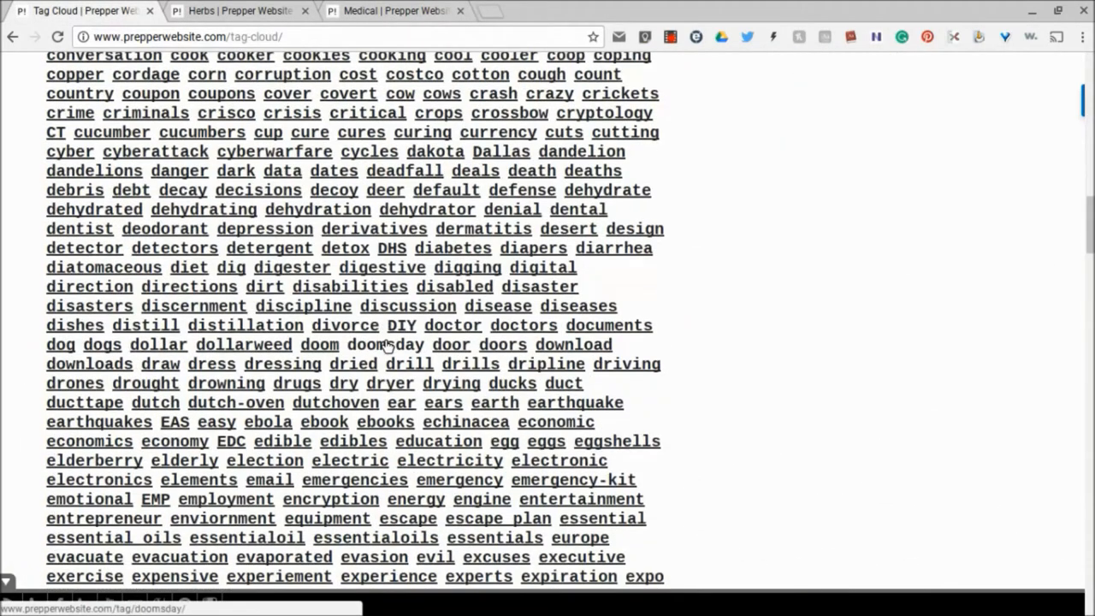
{"action": "scroll", "scroll_direction": "down", "scroll_amount": 3}
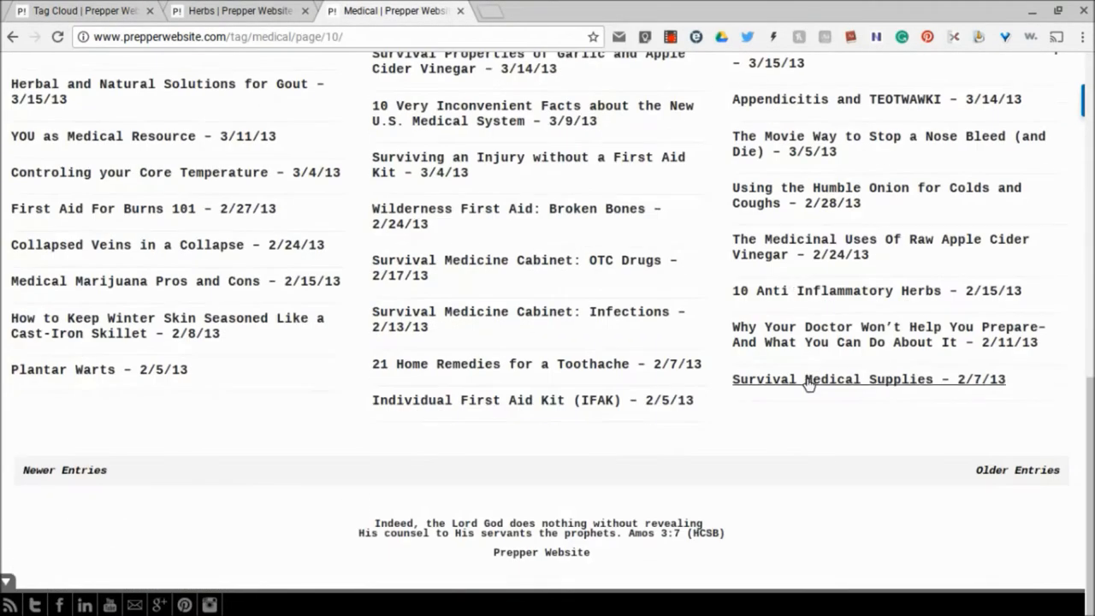
{"action": "mouse_move", "coordinate": [817, 379]}
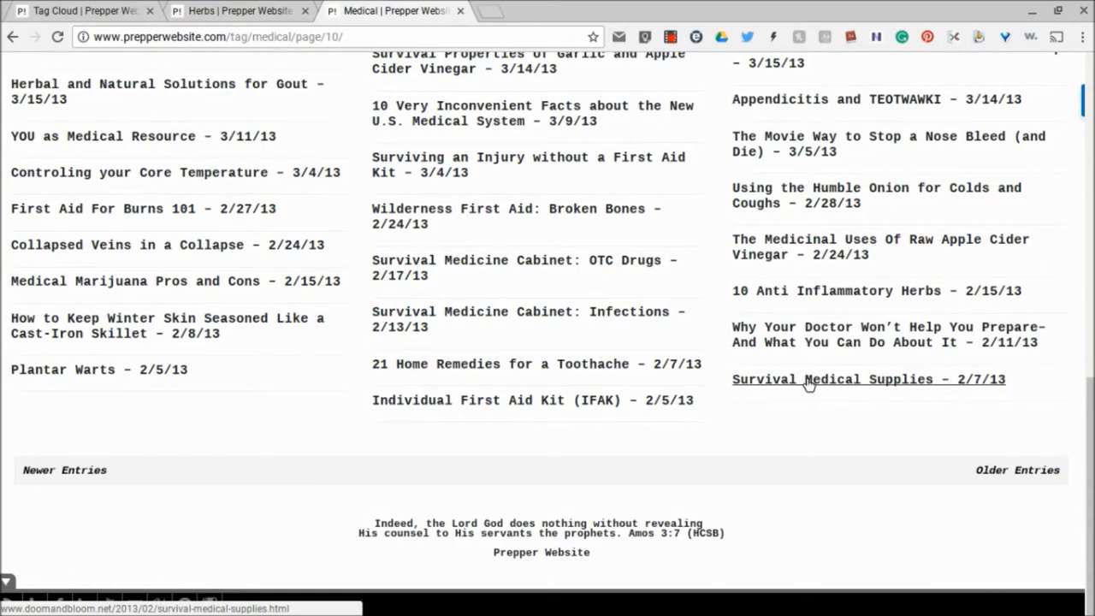
Step: Open the Survival Medical Supplies article, which lands on a Doom and Bloom broken-link page
{"action": "left_click", "coordinate": [839, 379]}
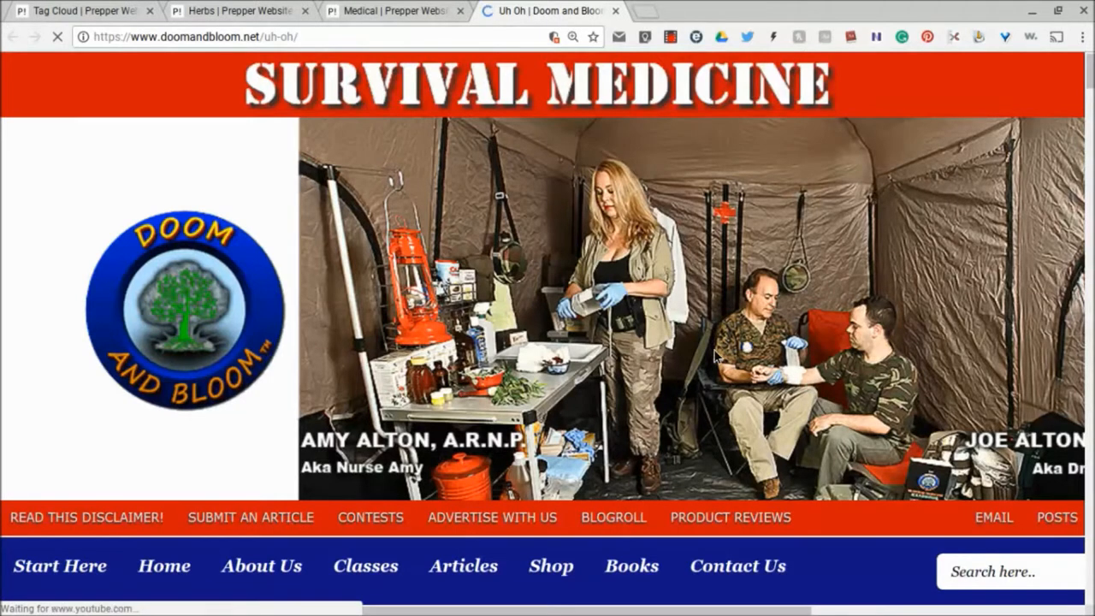
{"action": "scroll", "scroll_direction": "down", "scroll_amount": 3}
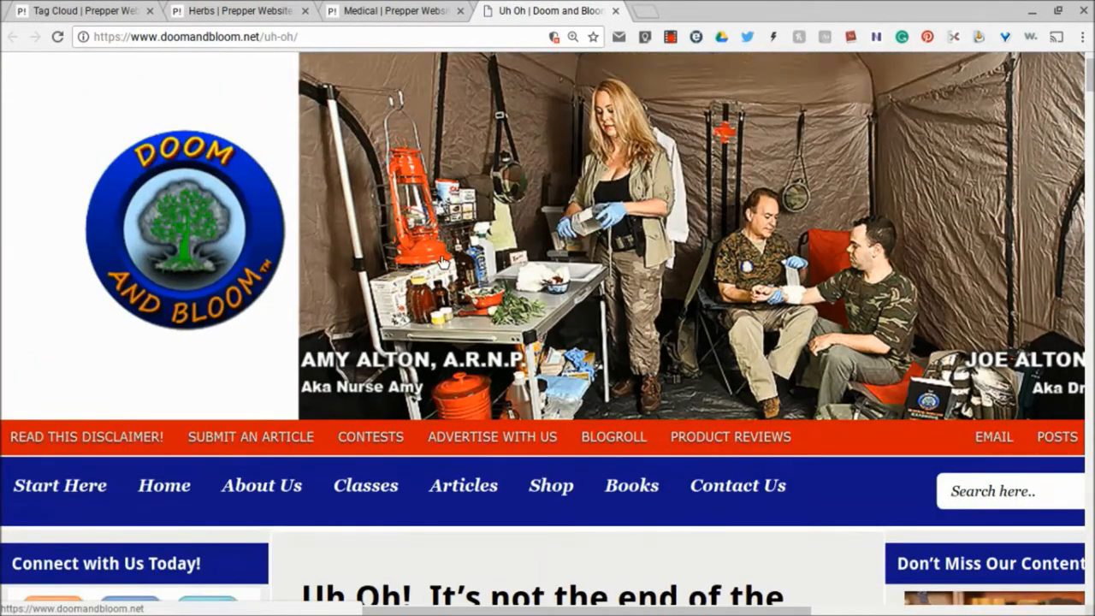
{"action": "left_click", "coordinate": [77, 11]}
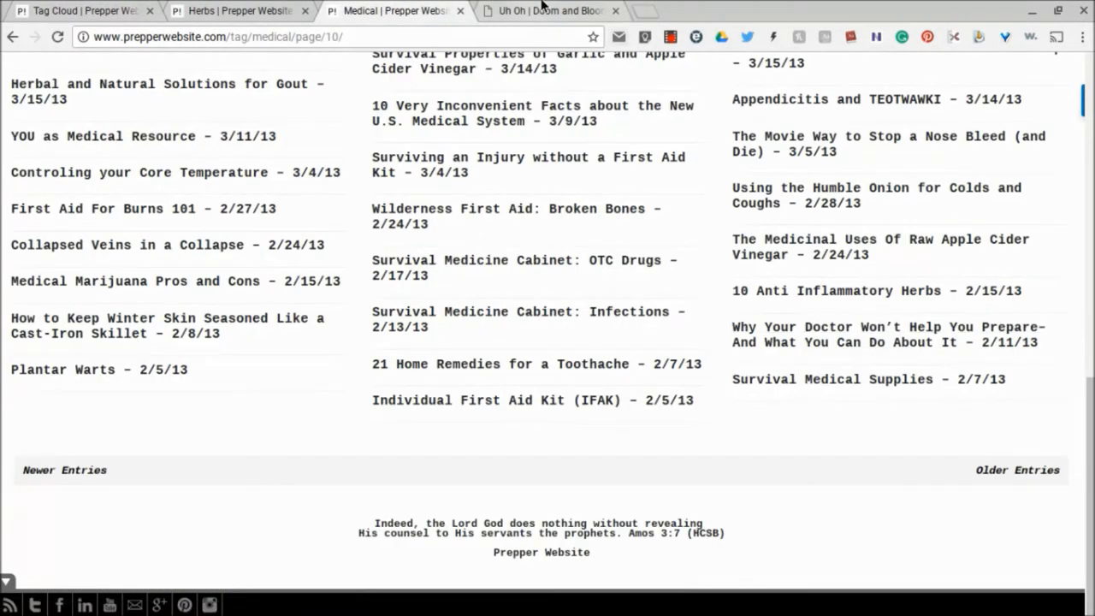
Step: Recheck the broken-link page, then return to the medical tag listings
{"action": "left_click", "coordinate": [548, 10]}
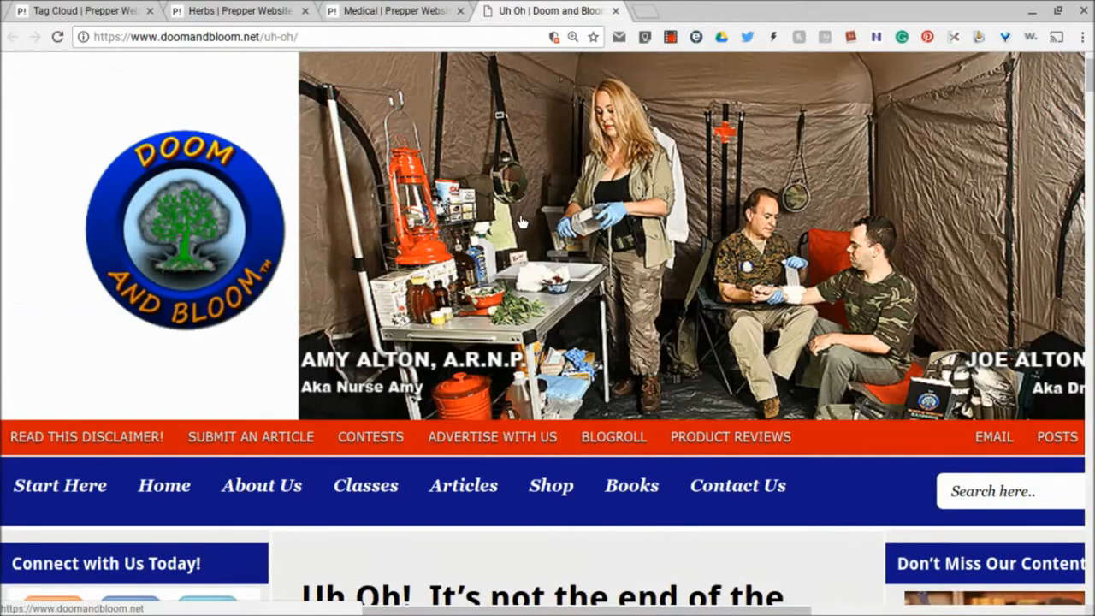
{"action": "scroll", "scroll_direction": "down", "scroll_amount": 3}
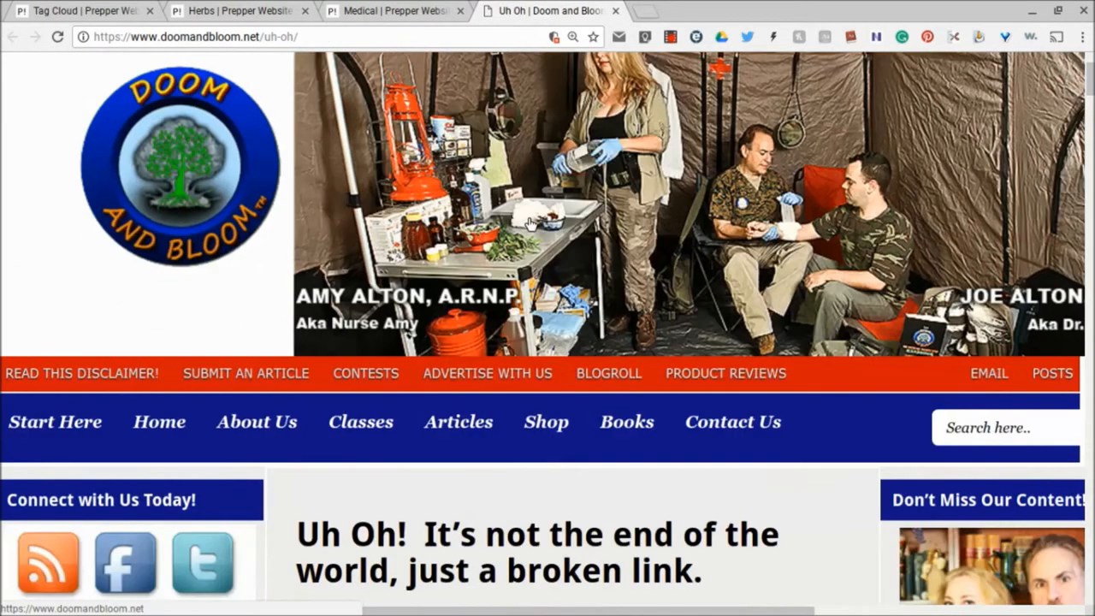
{"action": "scroll", "scroll_direction": "down", "scroll_amount": 3}
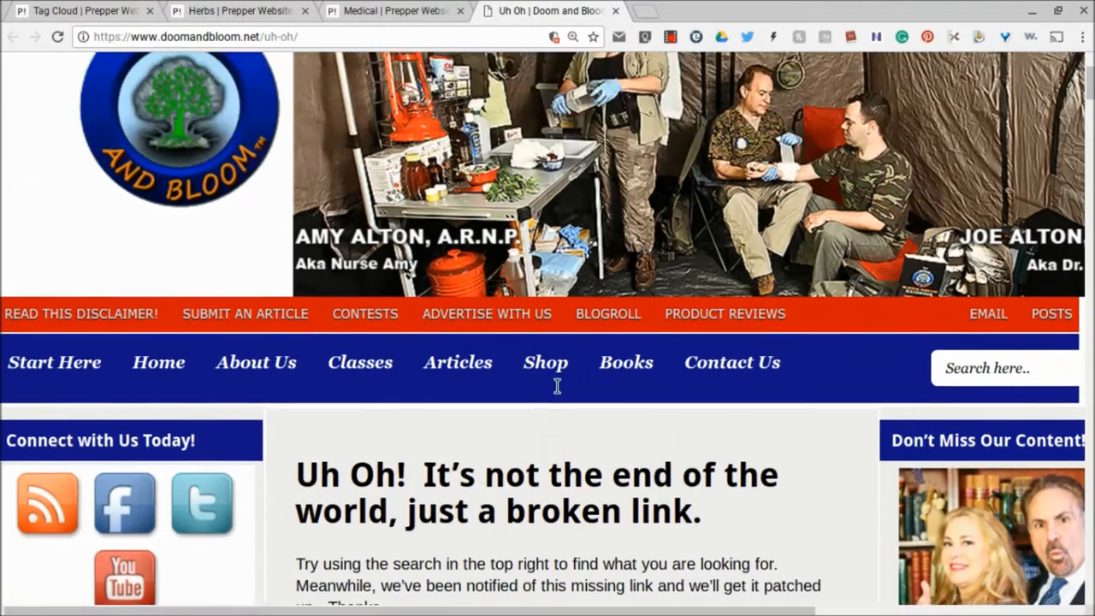
{"action": "scroll", "scroll_direction": "down", "scroll_amount": 3}
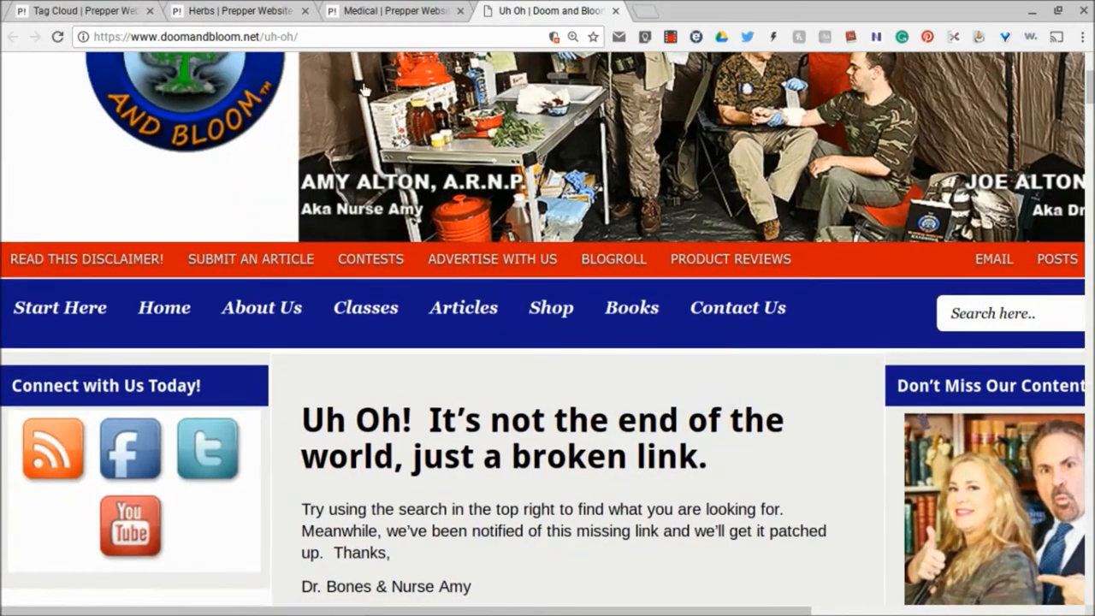
{"action": "left_click", "coordinate": [394, 10]}
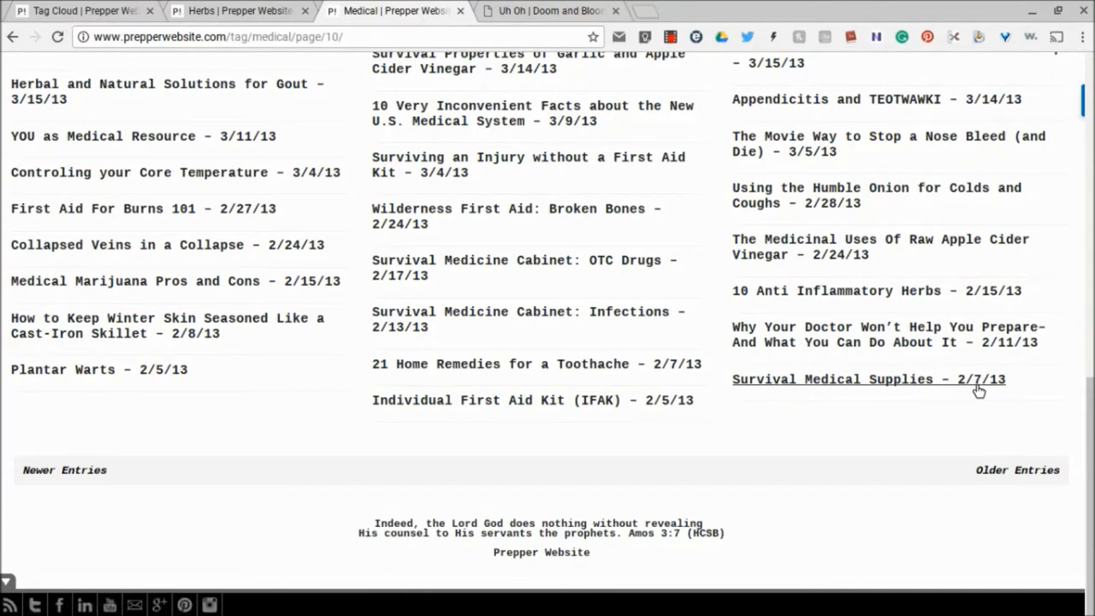
{"action": "mouse_move", "coordinate": [731, 382]}
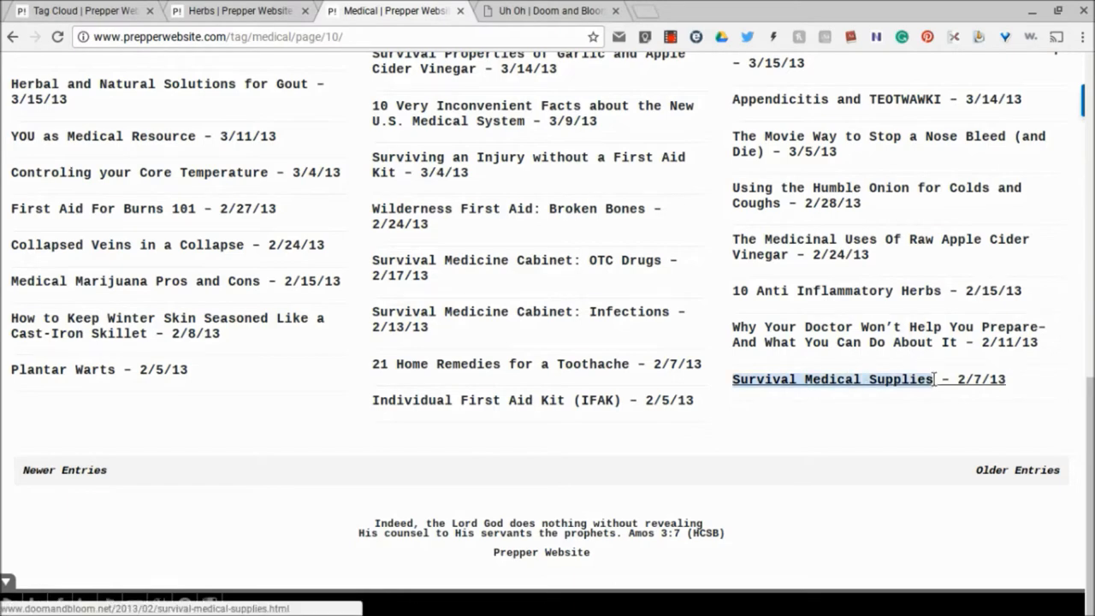
Step: Search the Doom and Bloom site for the copied title 'Survival Medical Supplies'
{"action": "right_click", "coordinate": [832, 379]}
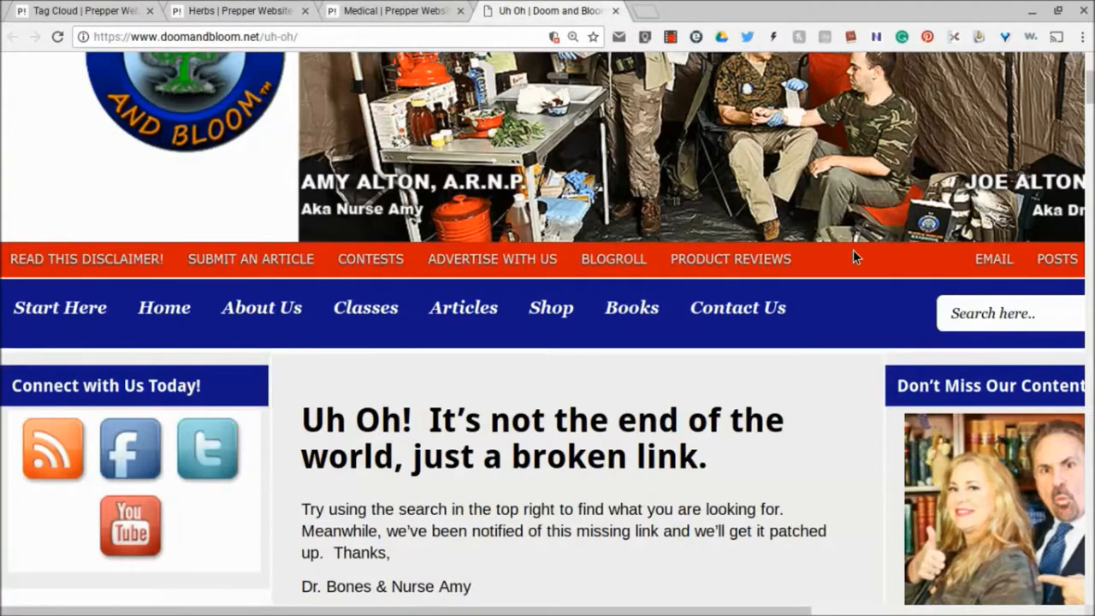
{"action": "right_click", "coordinate": [1010, 313]}
{"action": "type", "text": "Survival Medical Supplies"}
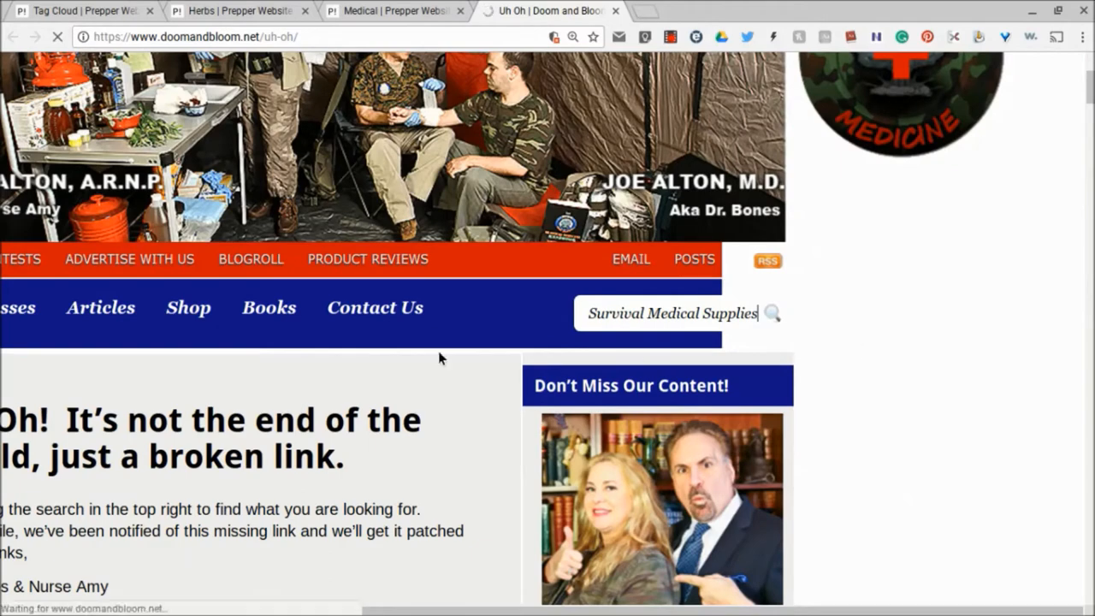
{"action": "left_click", "coordinate": [772, 313]}
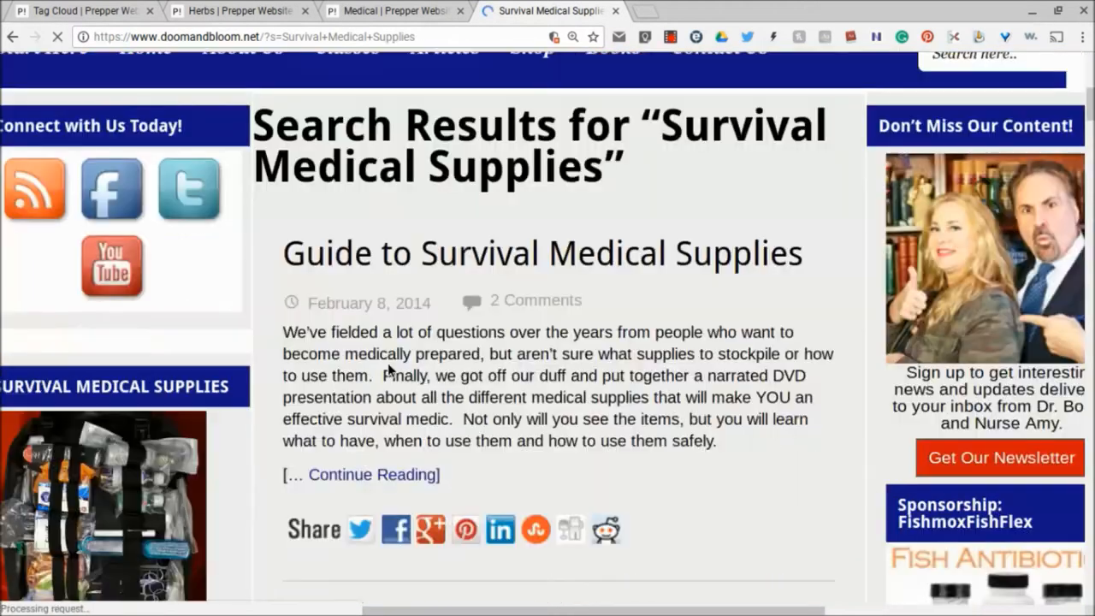
{"action": "scroll", "scroll_direction": "down", "scroll_amount": 3}
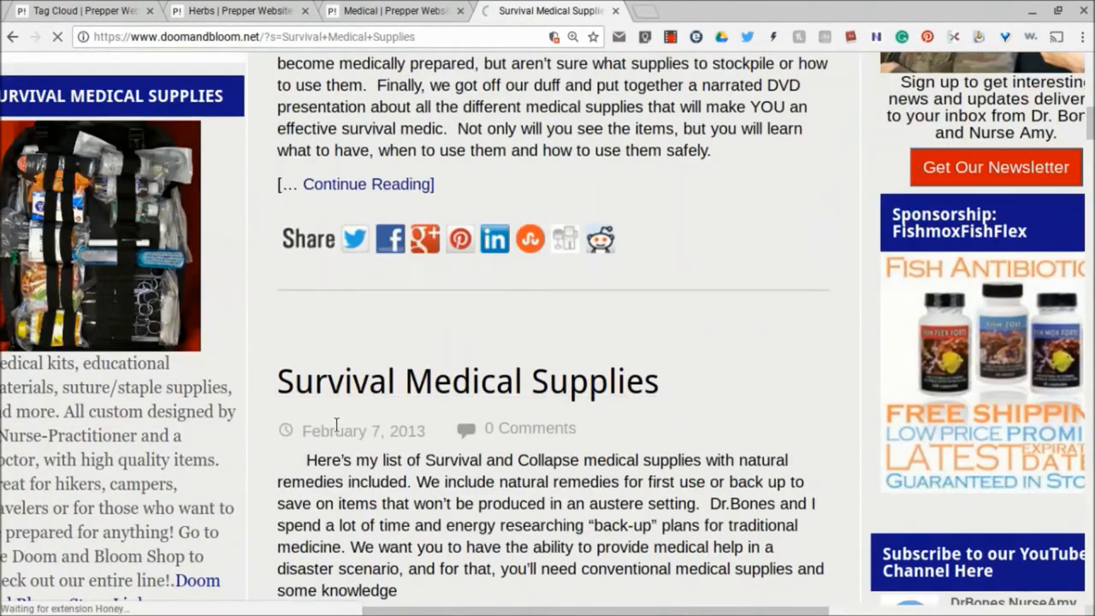
{"action": "mouse_move", "coordinate": [419, 381]}
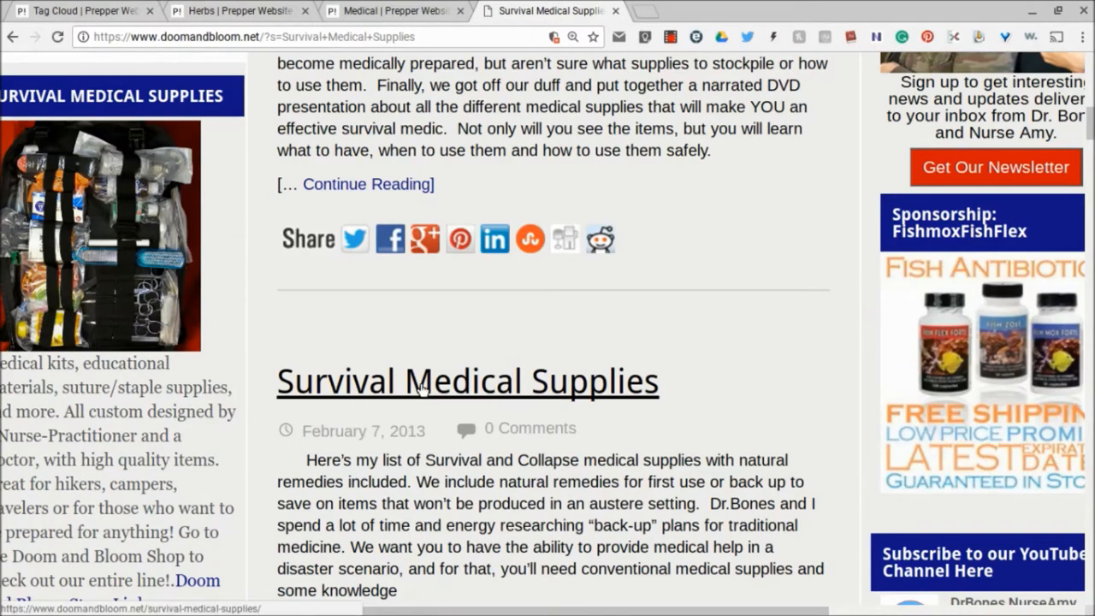
Step: Open the full Survival Medical Supplies article from the search results
{"action": "left_click", "coordinate": [467, 380]}
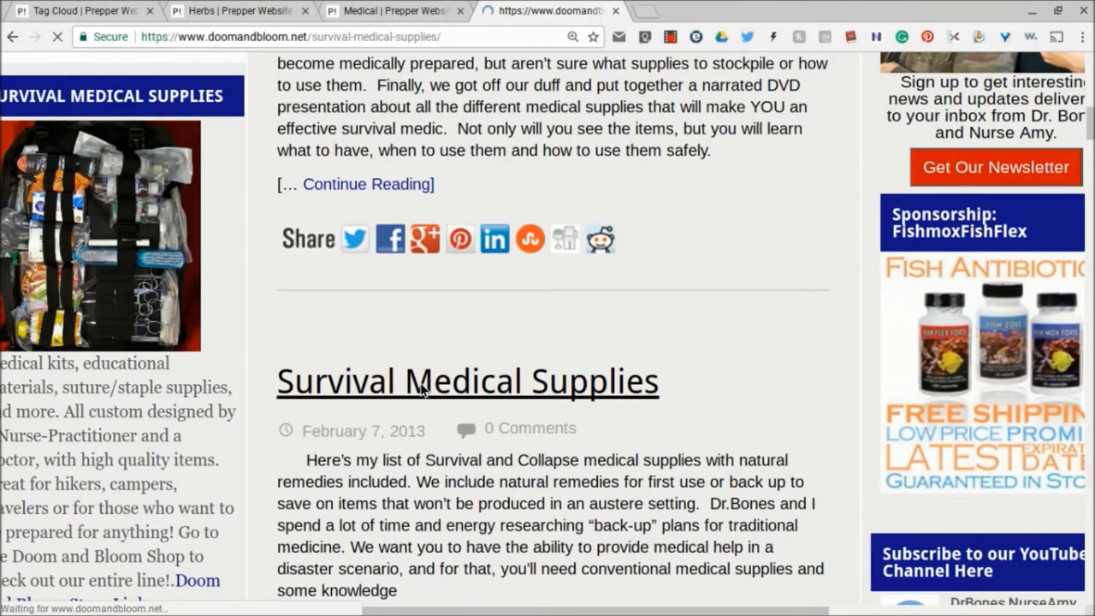
{"action": "left_click", "coordinate": [467, 381]}
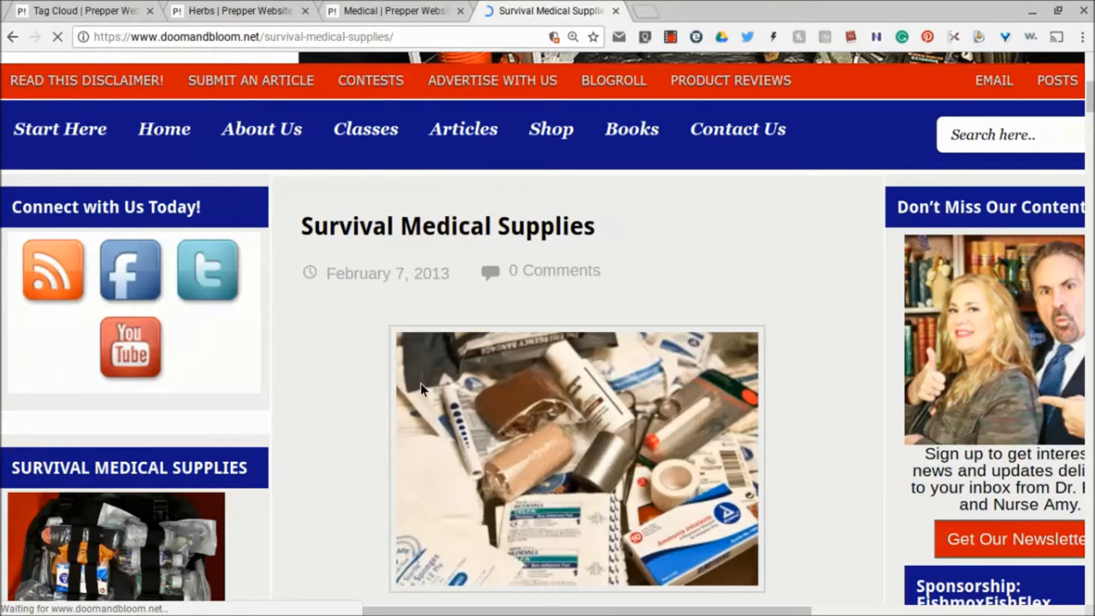
{"action": "scroll", "scroll_direction": "up", "scroll_amount": 3}
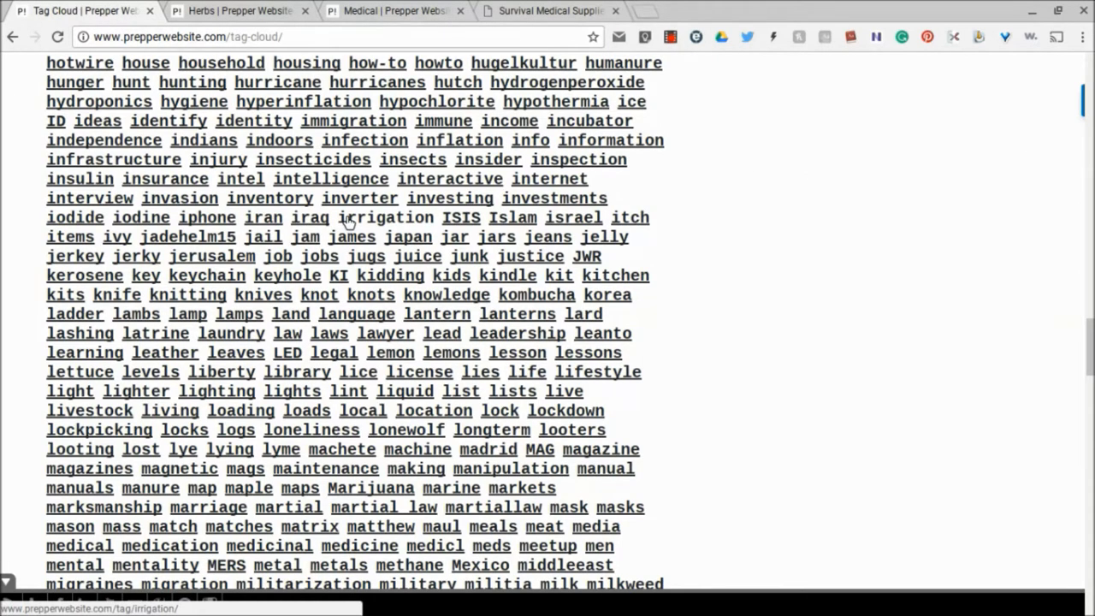
{"action": "scroll", "scroll_direction": "down", "scroll_amount": 3}
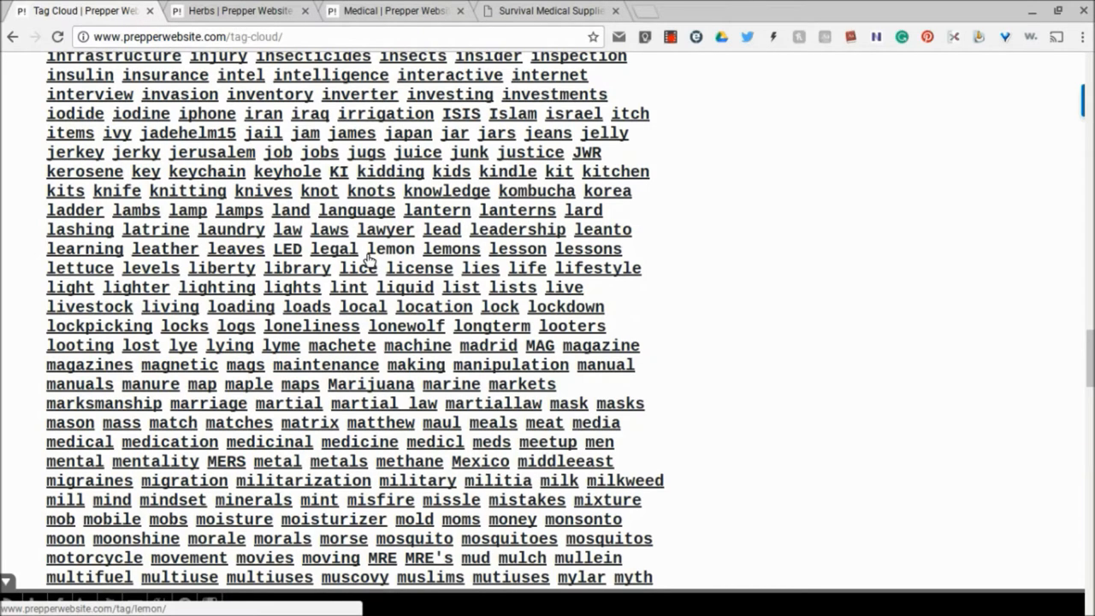
{"action": "scroll", "scroll_direction": "down", "scroll_amount": 3}
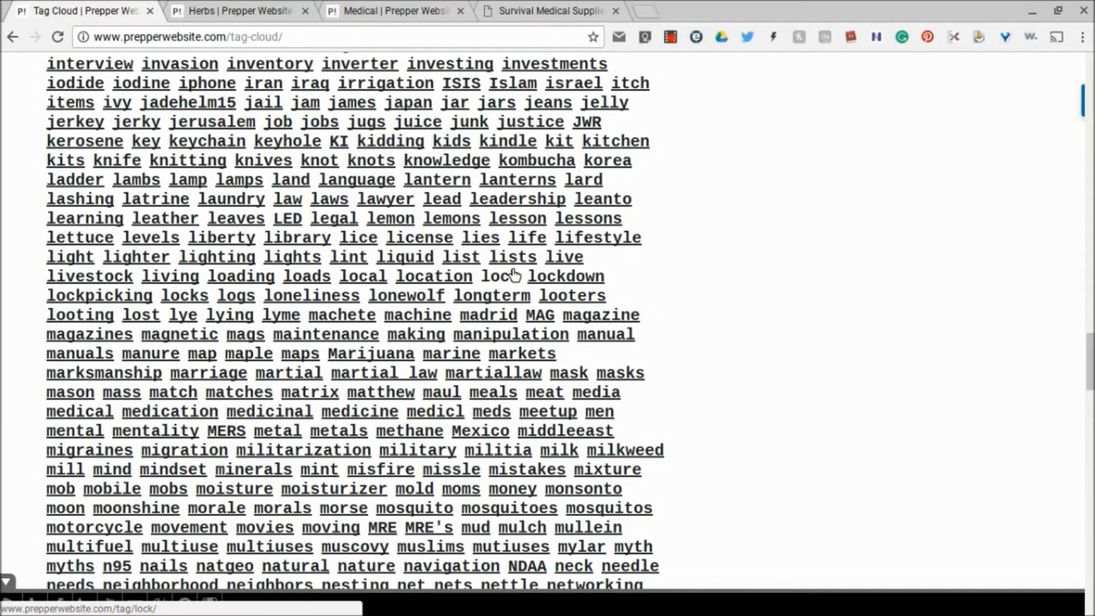
{"action": "mouse_move", "coordinate": [714, 167]}
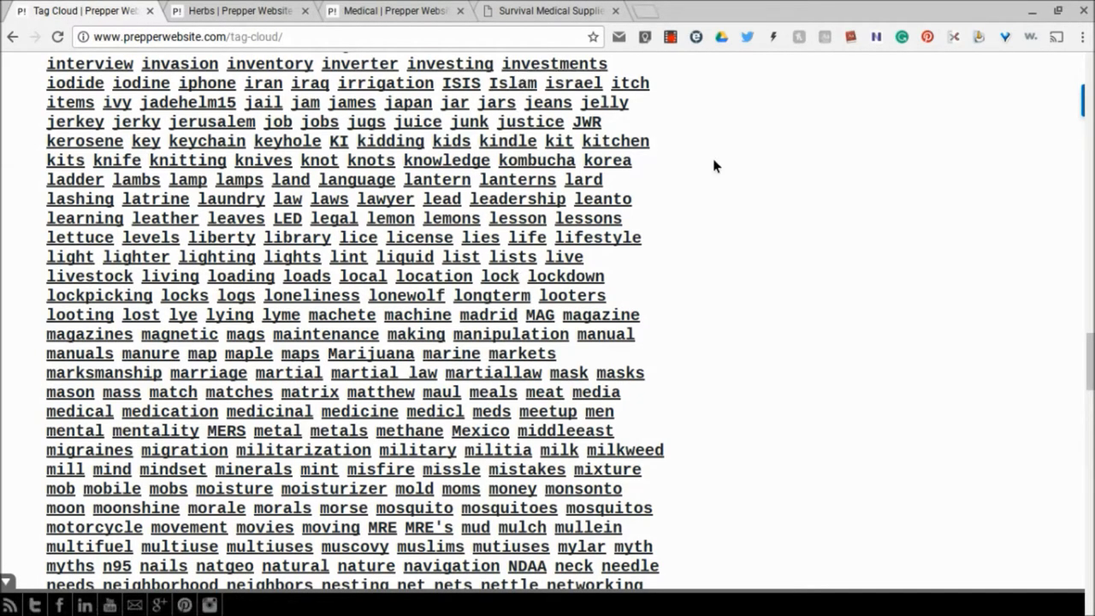
Step: Switch to the Herbs tag tab and scroll down to late-2011 herb articles
{"action": "left_click", "coordinate": [240, 10]}
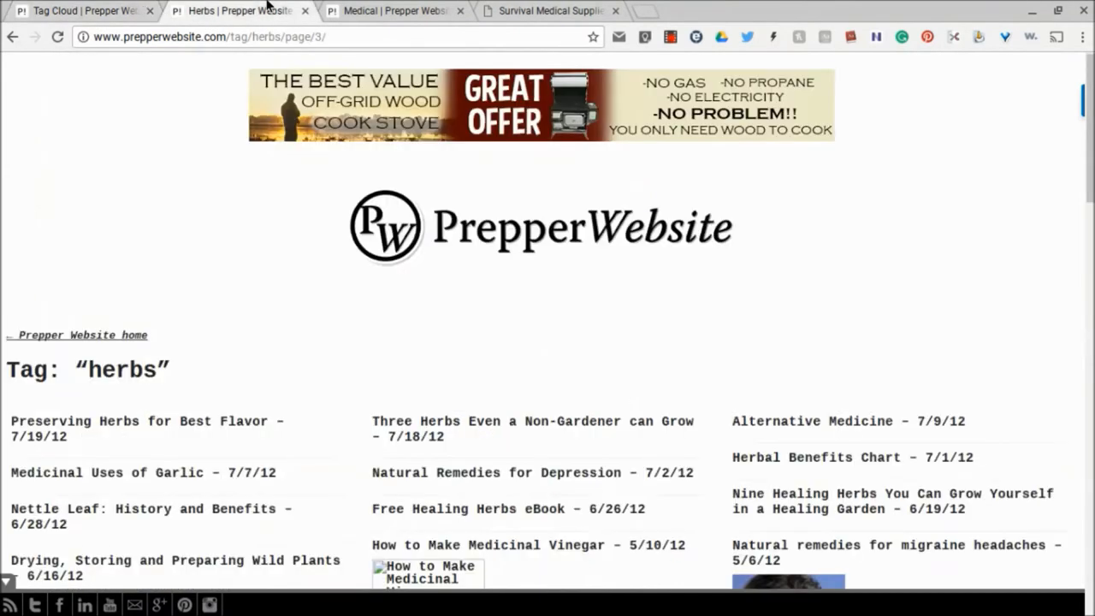
{"action": "scroll", "scroll_direction": "down", "scroll_amount": 3}
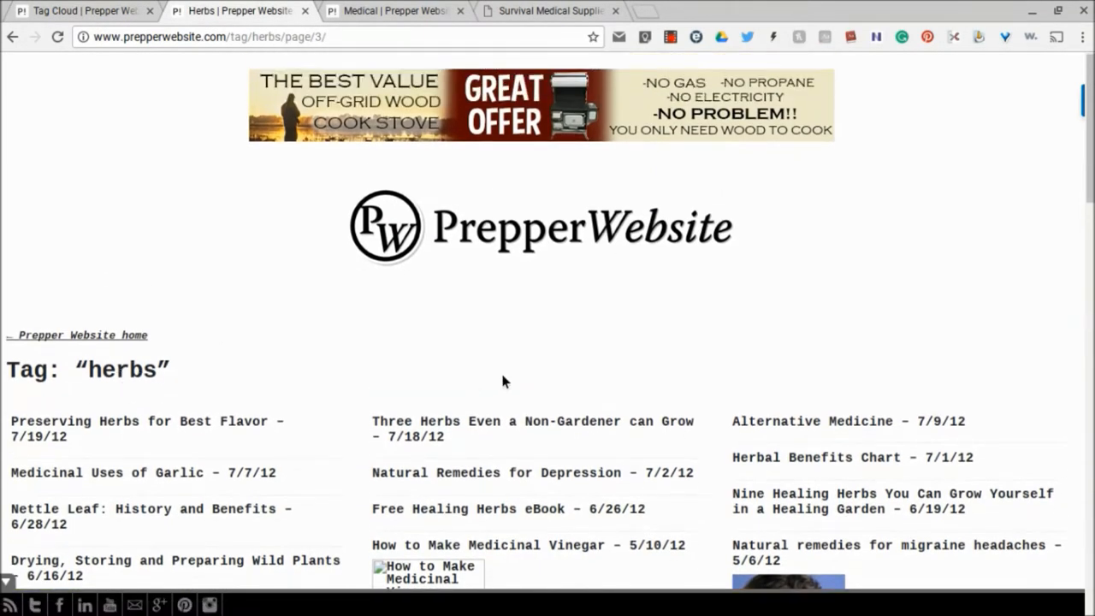
{"action": "scroll", "scroll_direction": "down", "scroll_amount": 3}
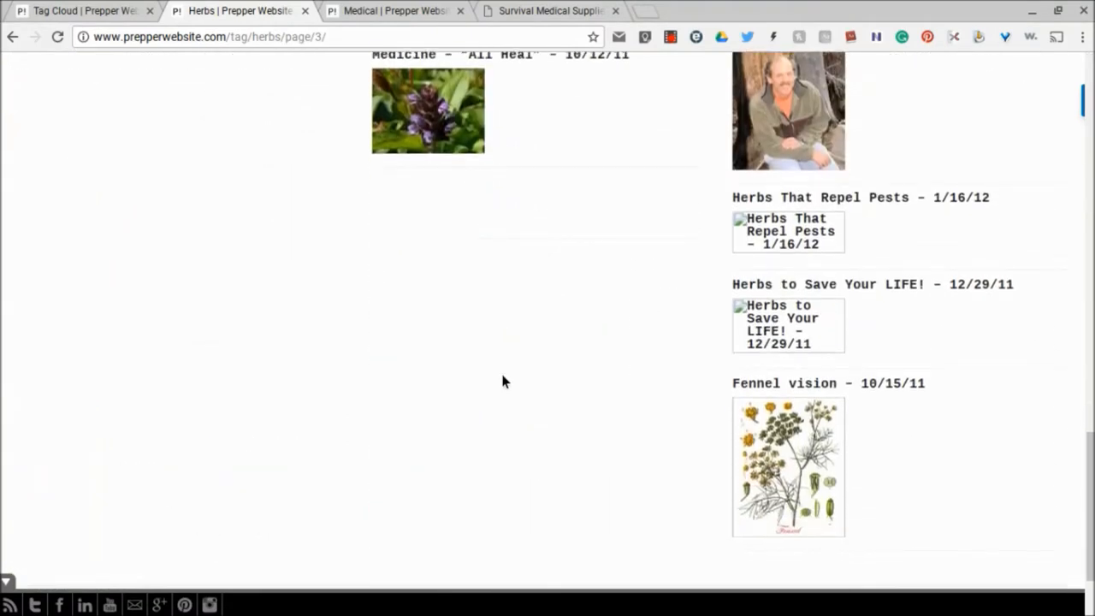
{"action": "mouse_move", "coordinate": [744, 210]}
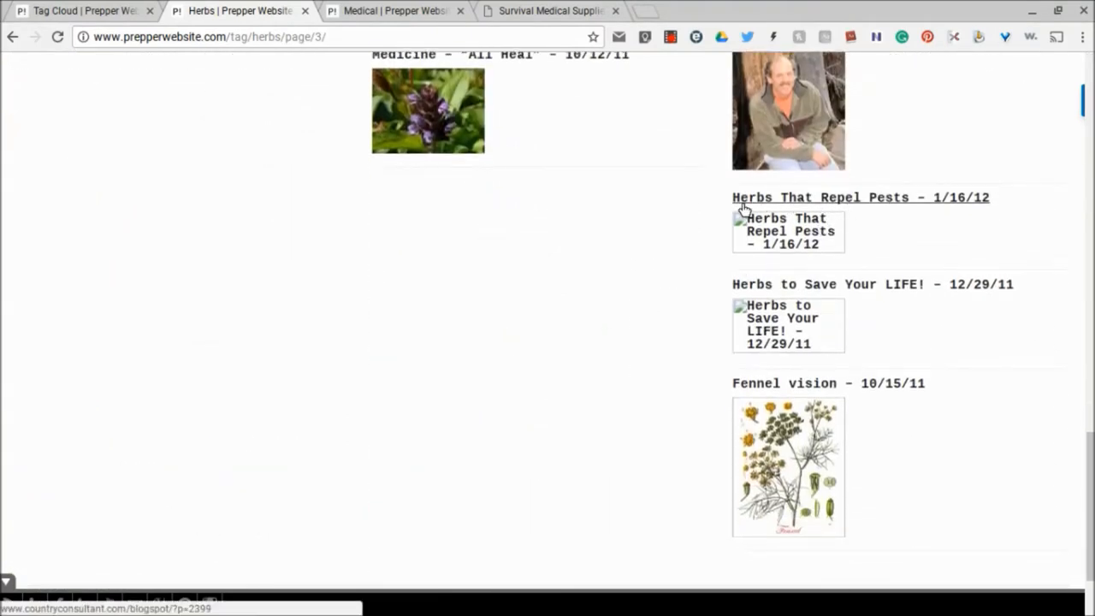
{"action": "mouse_move", "coordinate": [843, 209]}
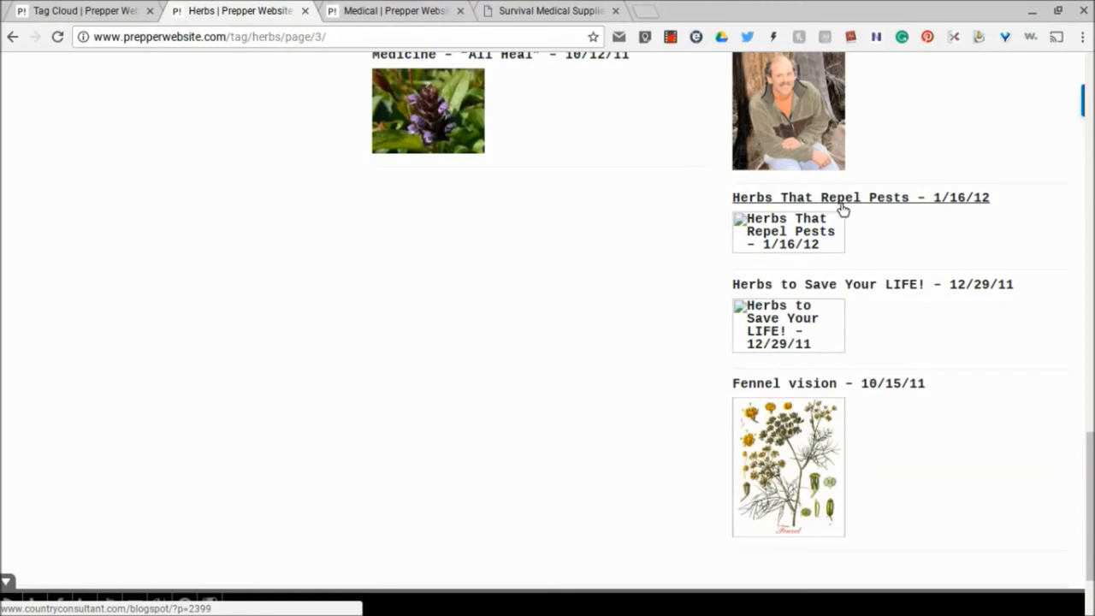
{"action": "mouse_move", "coordinate": [985, 206]}
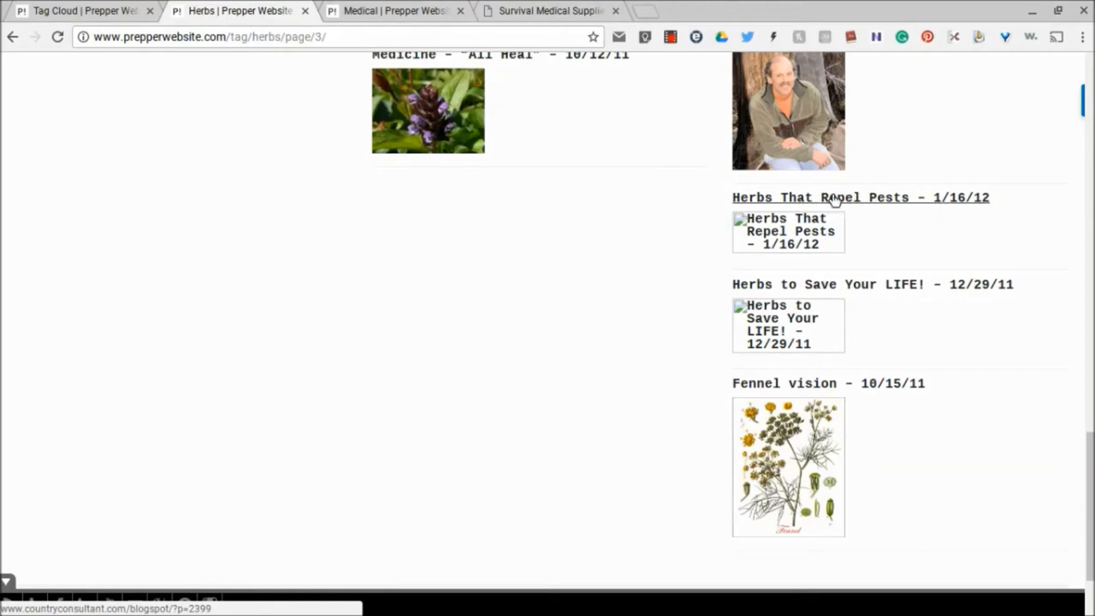
{"action": "mouse_move", "coordinate": [811, 201]}
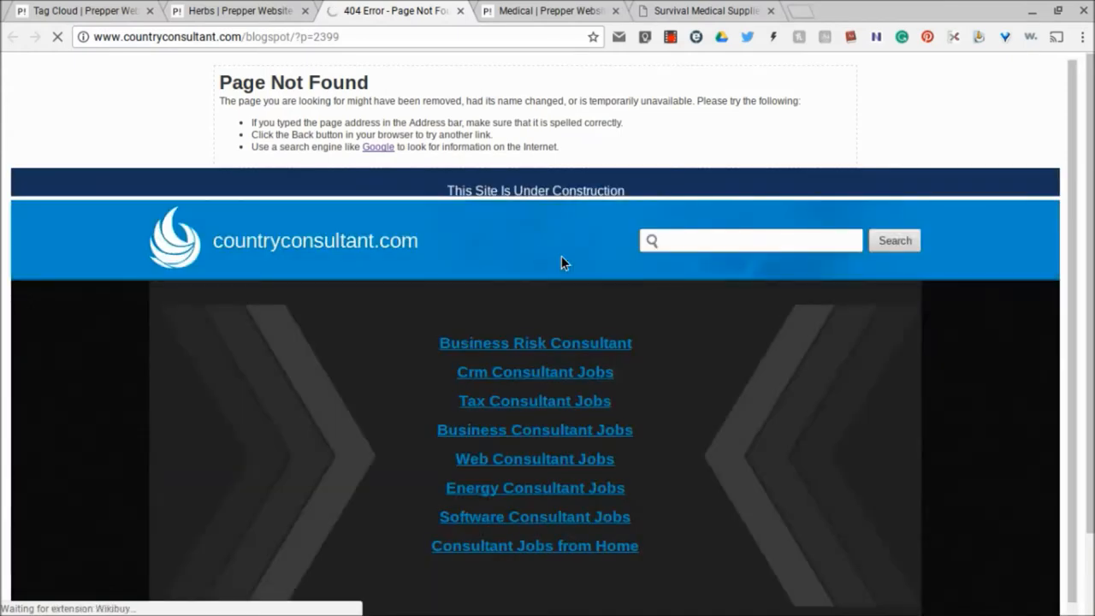
{"action": "mouse_move", "coordinate": [363, 242]}
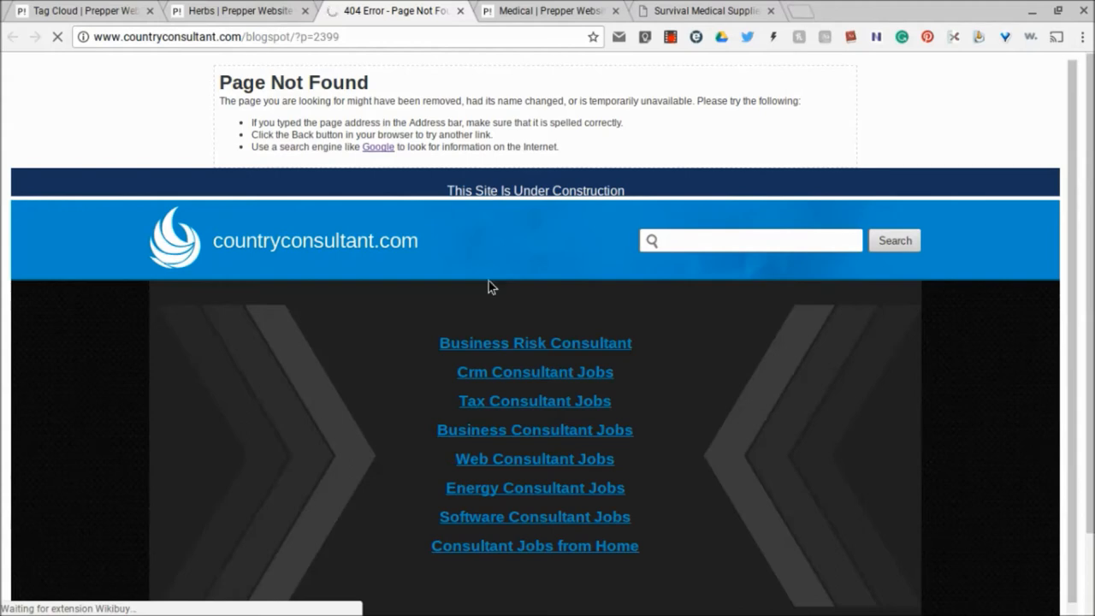
Step: View the countryconsultant.com Page Not Found error, then start a blank Google search tab
{"action": "scroll", "scroll_direction": "down", "scroll_amount": 3}
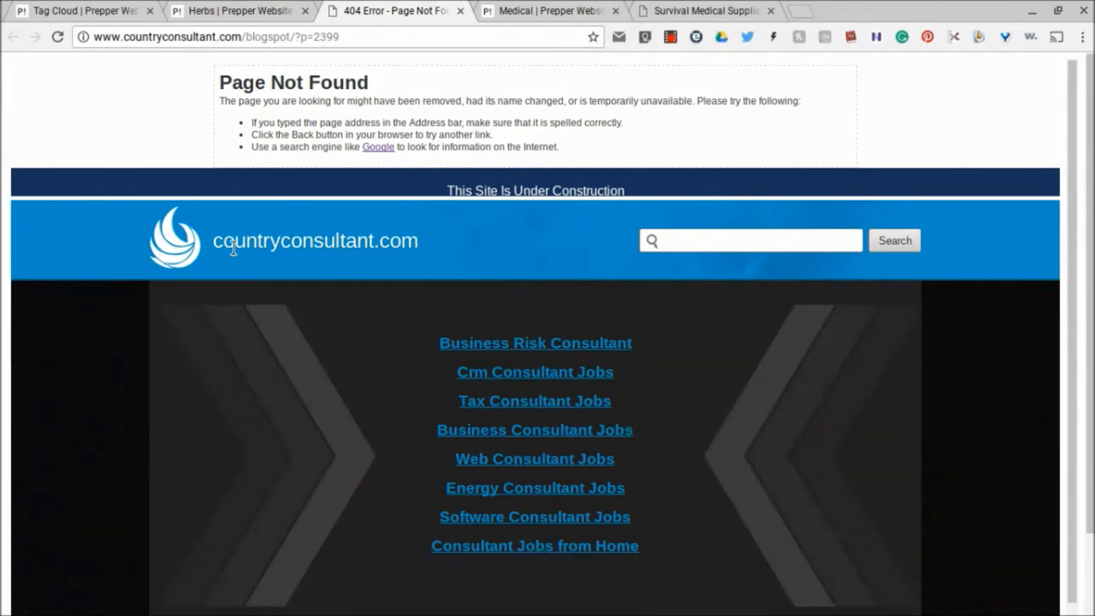
{"action": "mouse_move", "coordinate": [248, 10]}
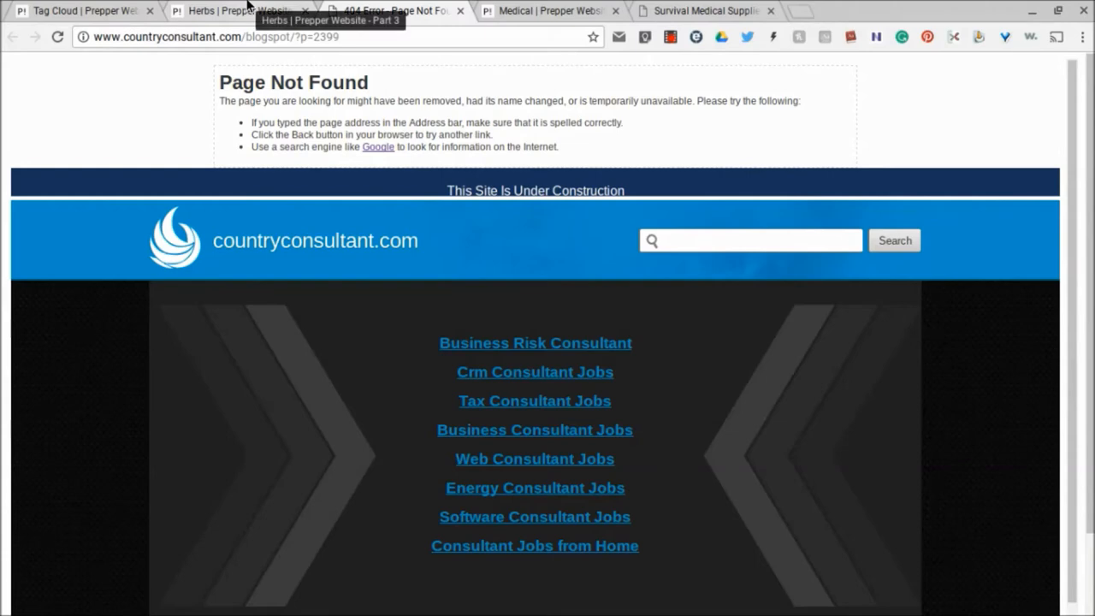
{"action": "left_click", "coordinate": [238, 11]}
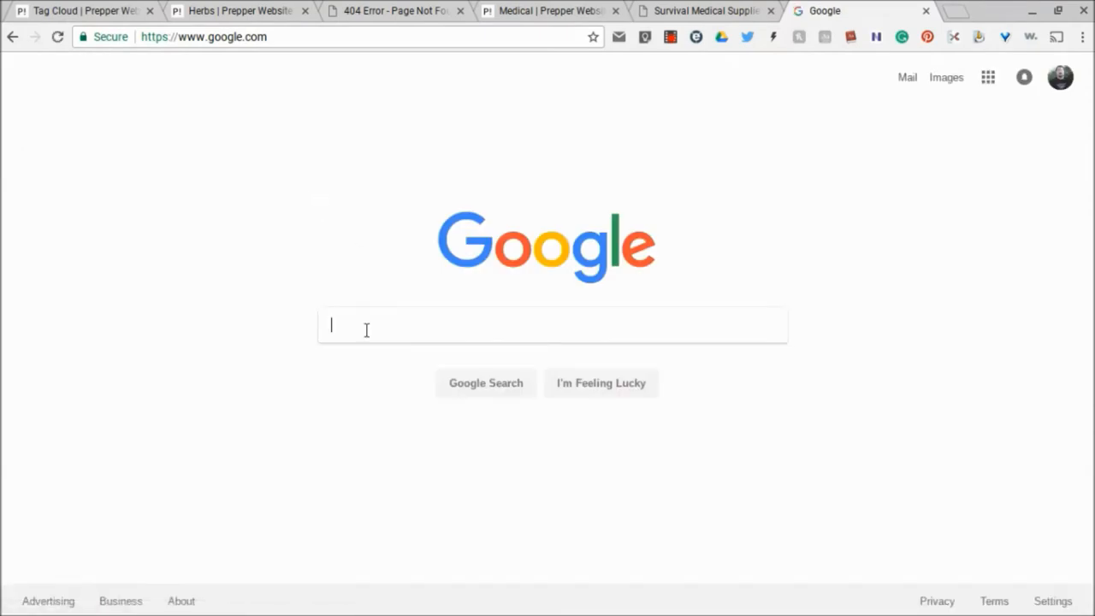
Step: Search Google for 'The way back machine' and open the Internet Archive: Wayback Machine result
{"action": "type", "text": "The way back machine"}
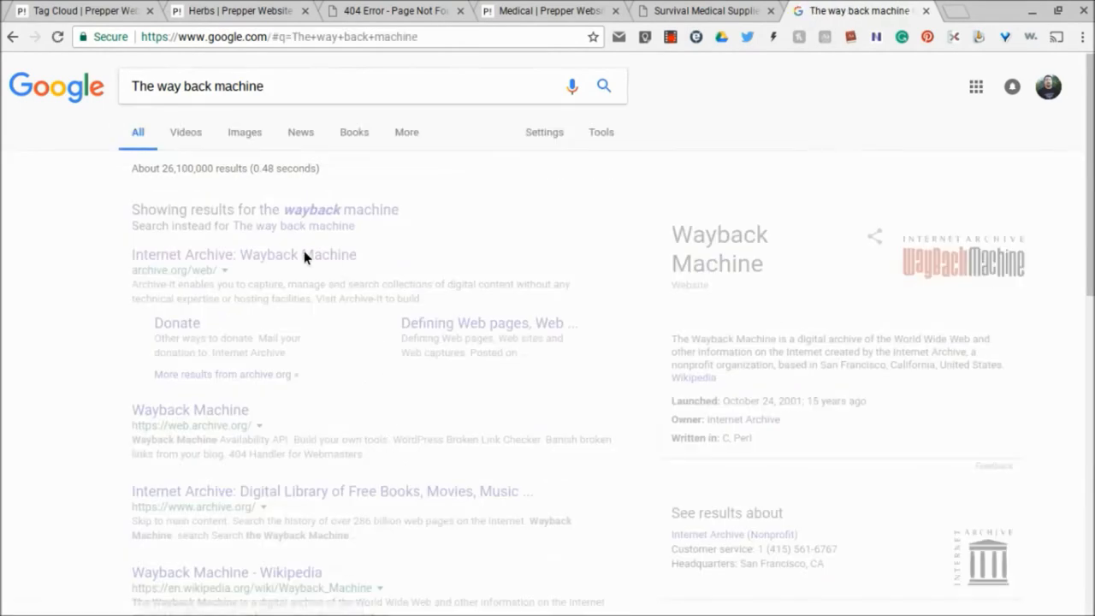
{"action": "left_click", "coordinate": [244, 258]}
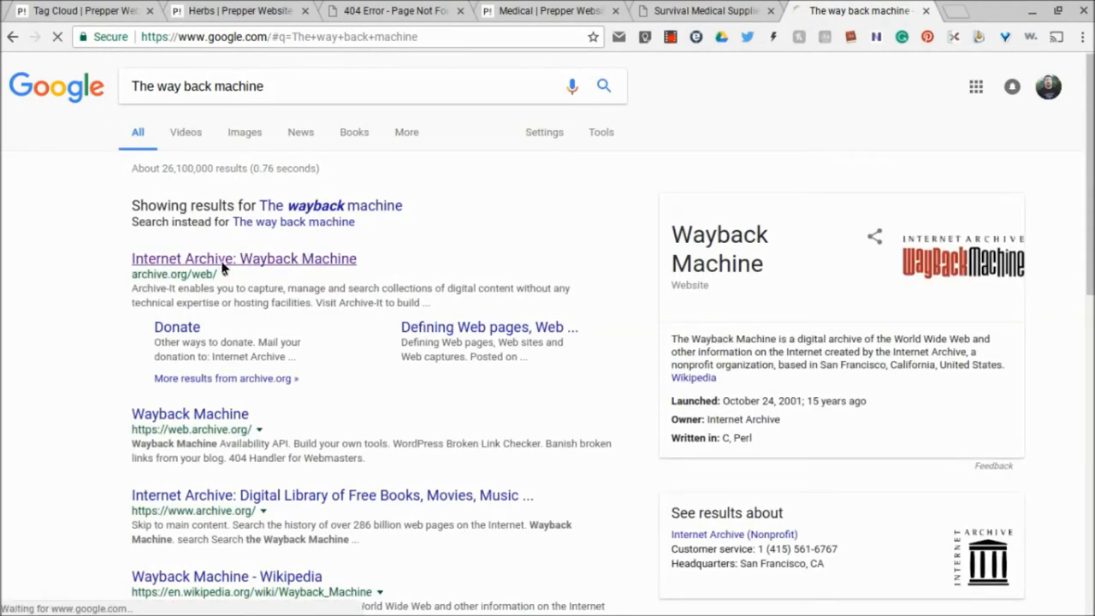
{"action": "left_click", "coordinate": [243, 258]}
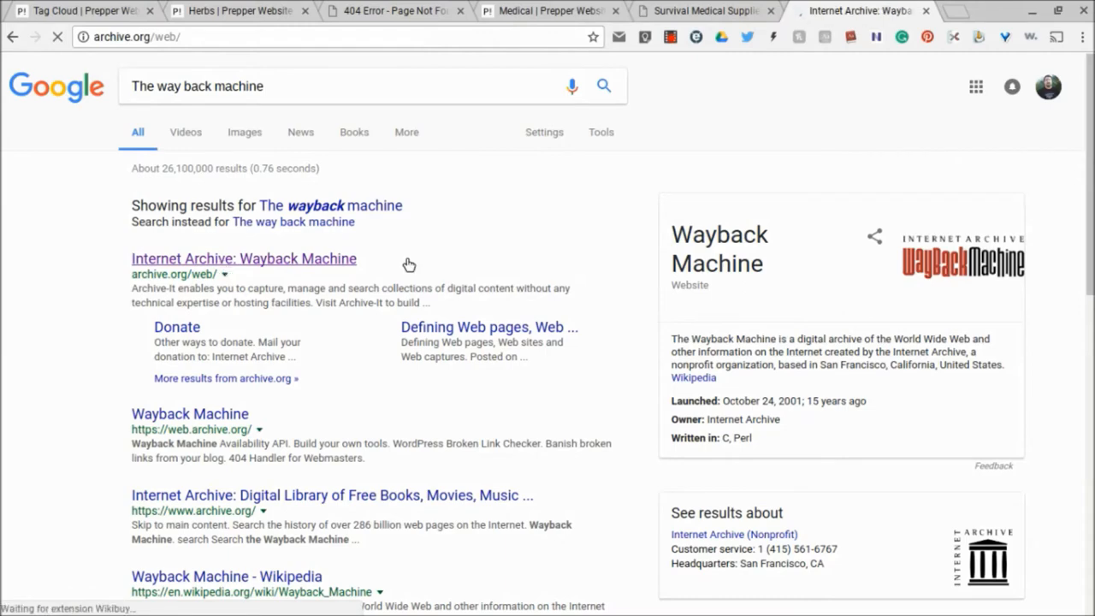
{"action": "left_click", "coordinate": [243, 259]}
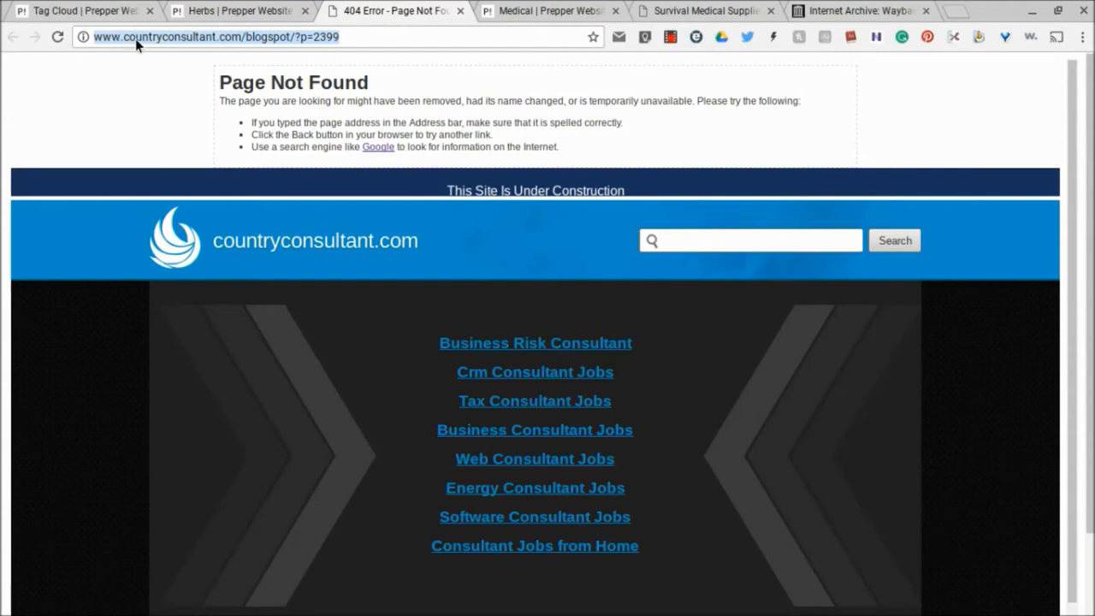
{"action": "mouse_move", "coordinate": [188, 118]}
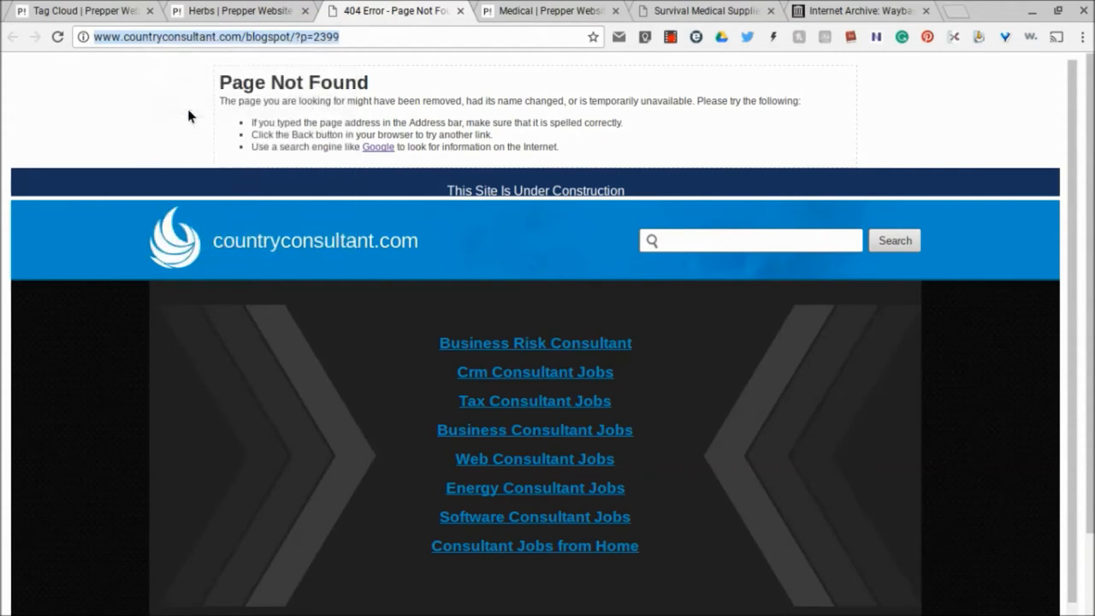
Step: Paste the dead countryconsultant.com address into the Wayback Machine and browse its capture history
{"action": "left_click", "coordinate": [855, 10]}
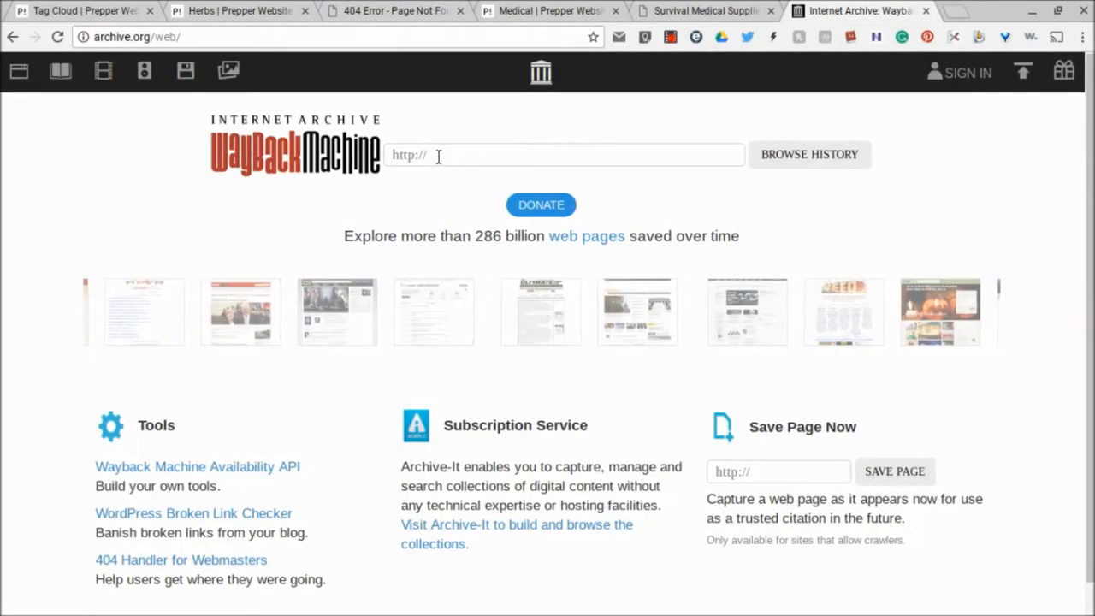
{"action": "right_click", "coordinate": [438, 155]}
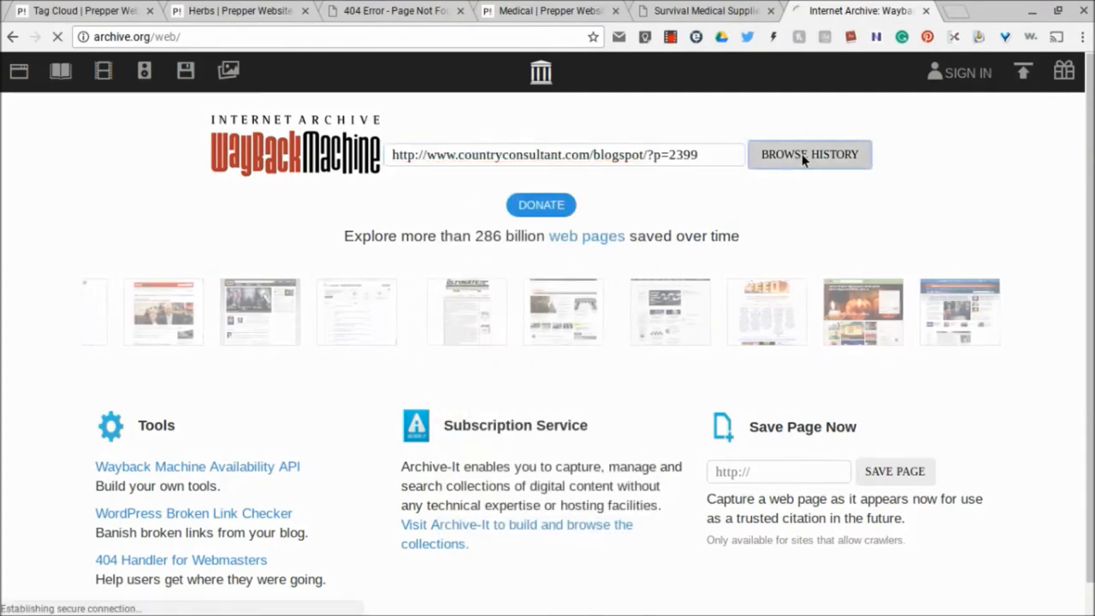
{"action": "left_click", "coordinate": [809, 155]}
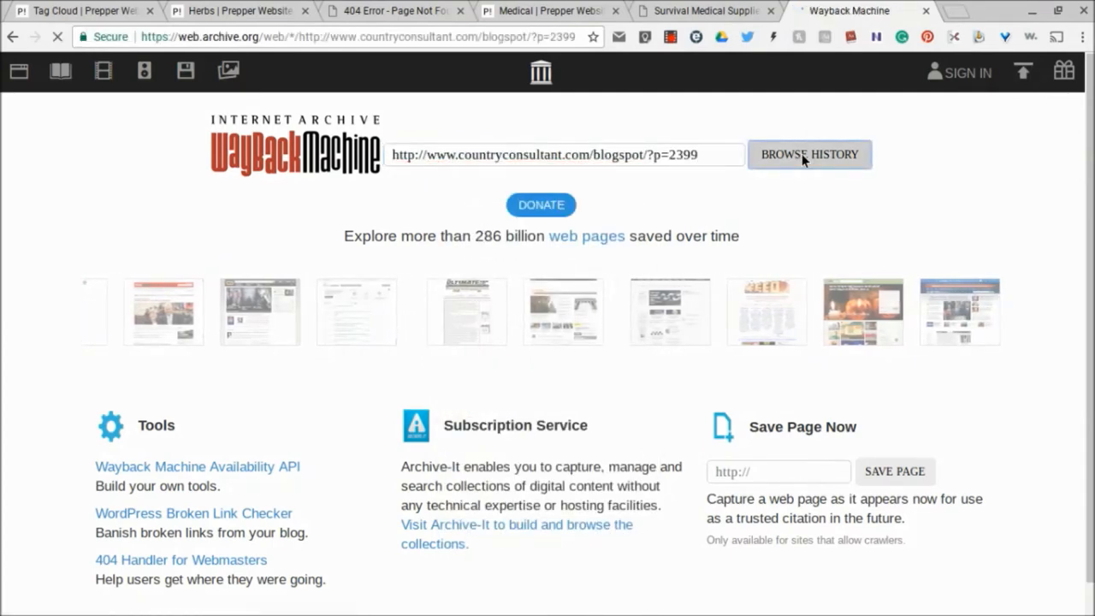
{"action": "left_click", "coordinate": [809, 154]}
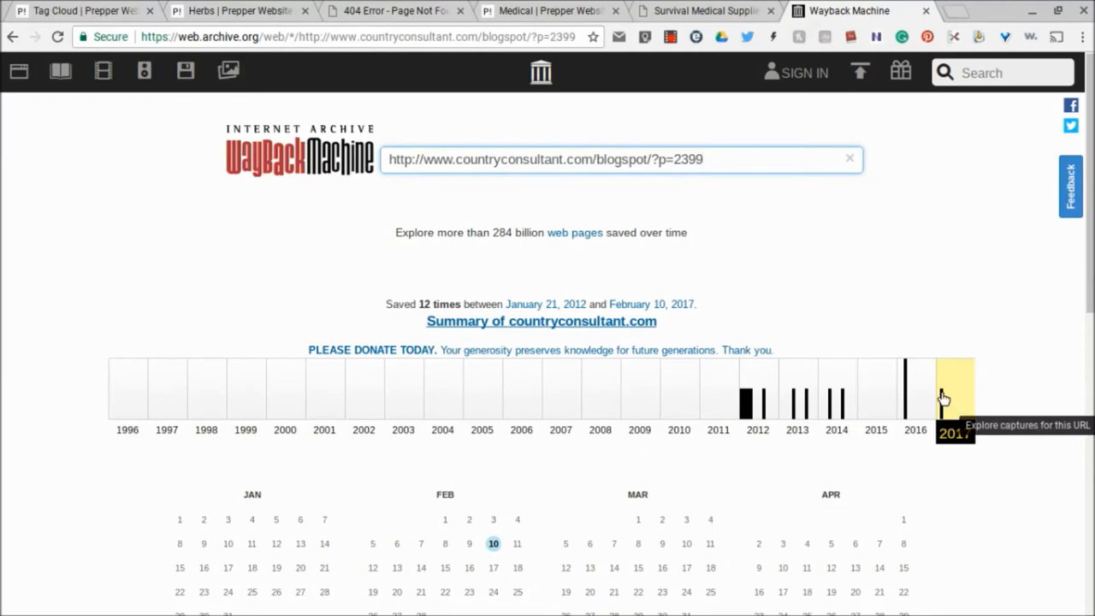
{"action": "mouse_move", "coordinate": [953, 417]}
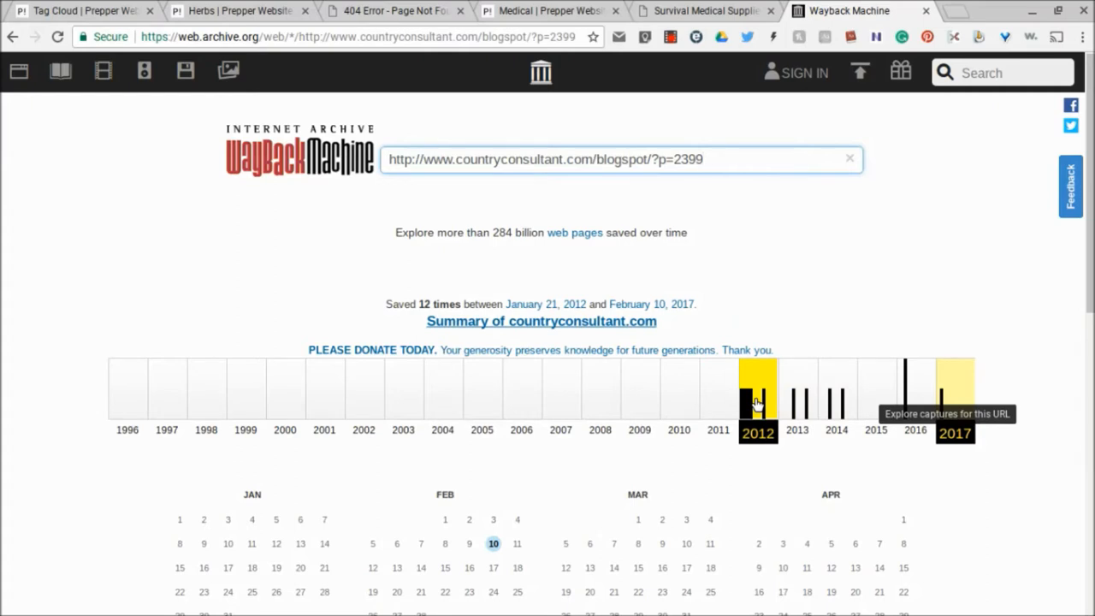
Step: Select 2012 and scroll to the calendar showing January, February, March, April and August captures
{"action": "left_click", "coordinate": [757, 385]}
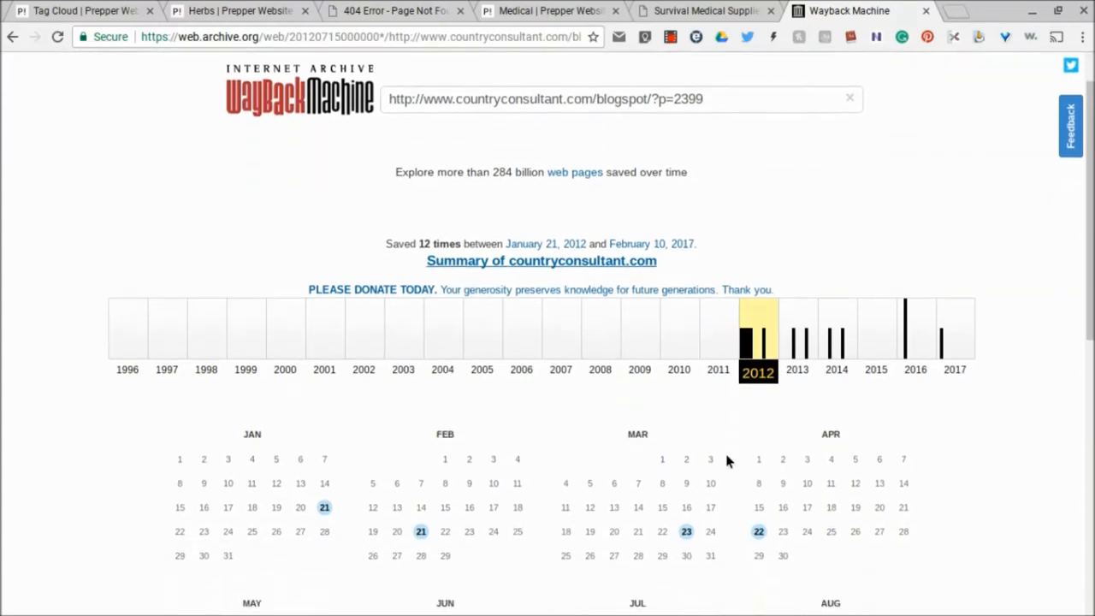
{"action": "scroll", "scroll_direction": "down", "scroll_amount": 3}
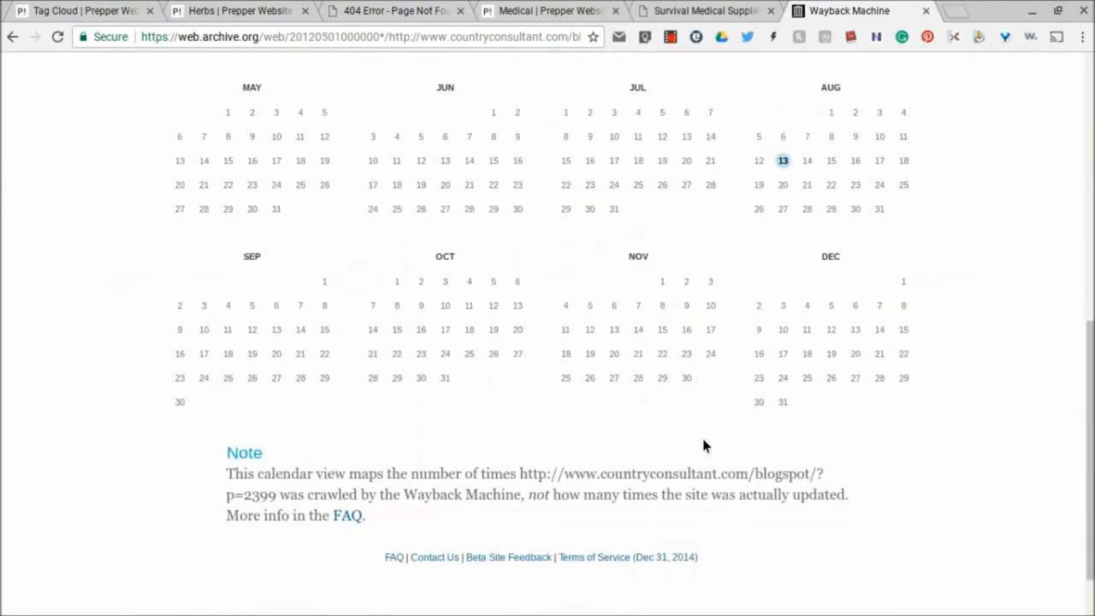
{"action": "scroll", "scroll_direction": "up", "scroll_amount": 3}
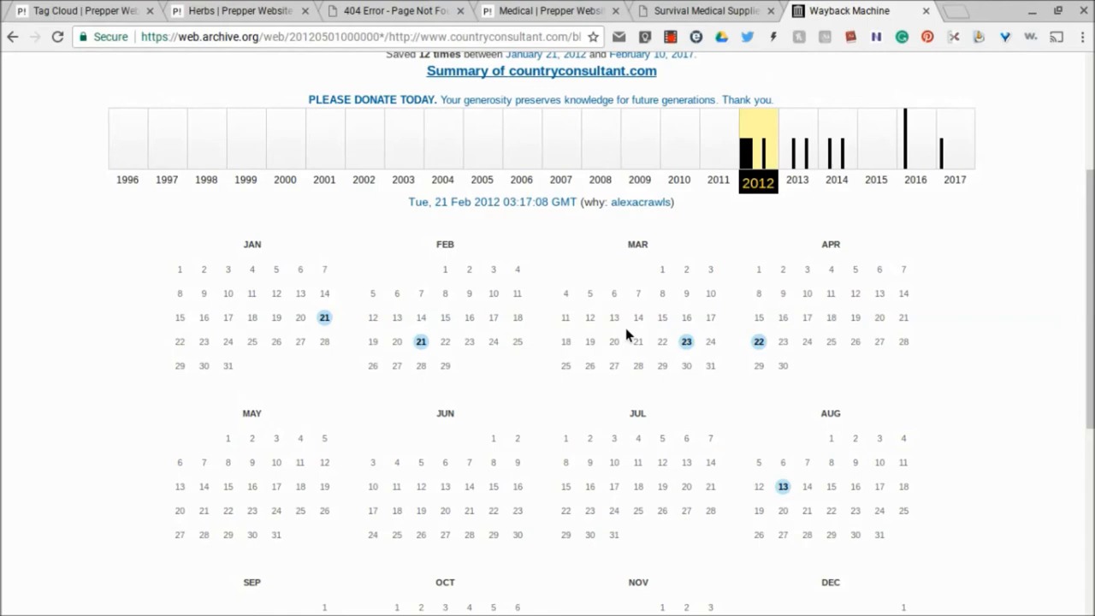
{"action": "scroll", "scroll_direction": "down", "scroll_amount": 3}
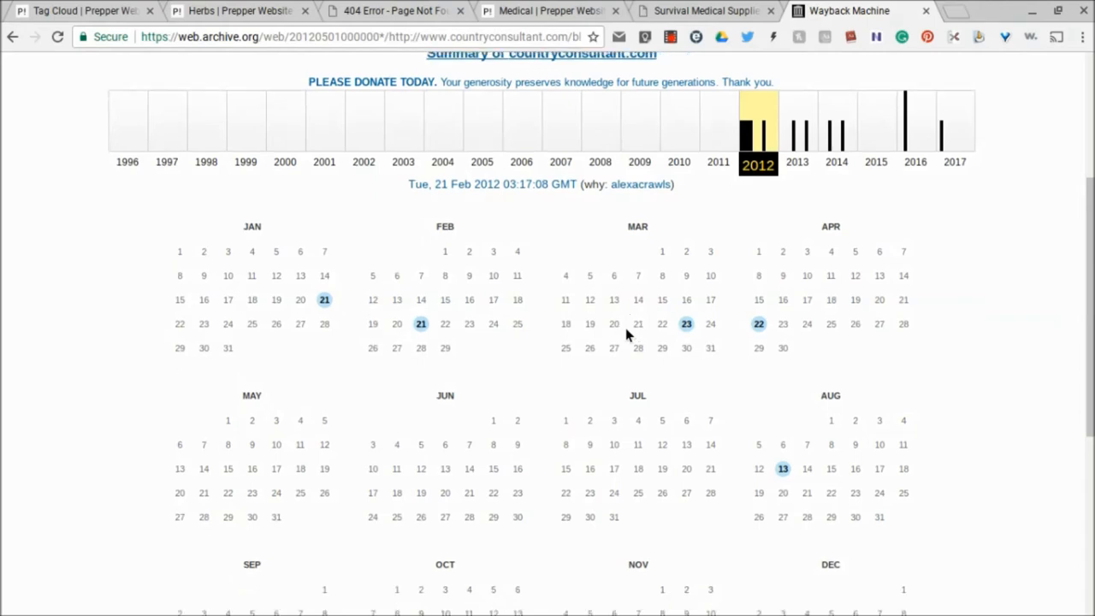
{"action": "scroll", "scroll_direction": "down", "scroll_amount": 3}
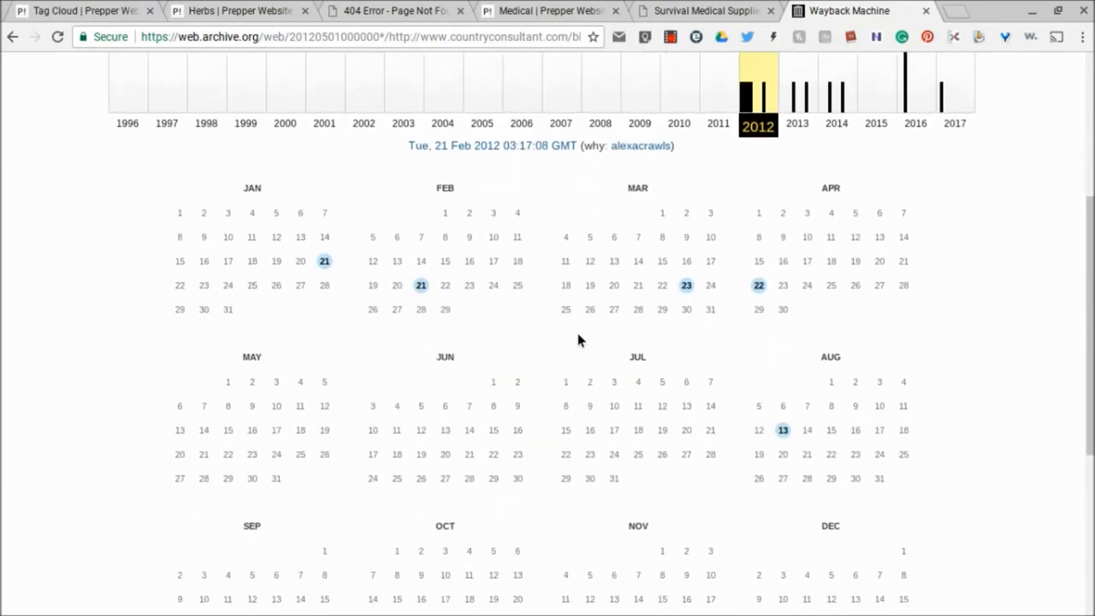
Step: Open the 21 February 2012 capture and scroll through its pest-and-herb table
{"action": "left_click", "coordinate": [420, 285]}
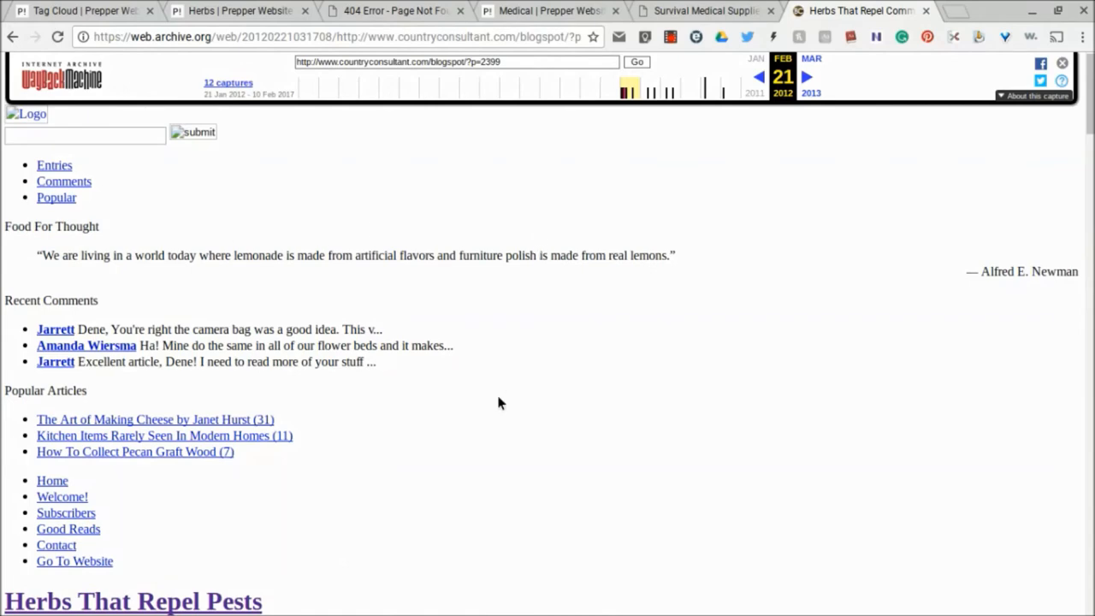
{"action": "scroll", "scroll_direction": "down", "scroll_amount": 3}
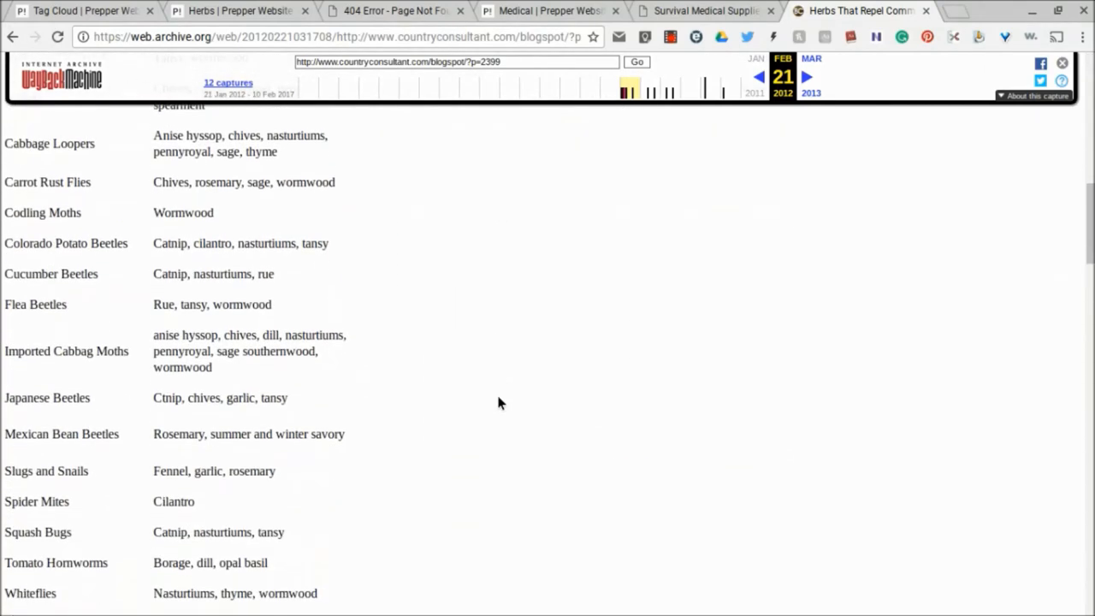
{"action": "scroll", "scroll_direction": "up", "scroll_amount": 3}
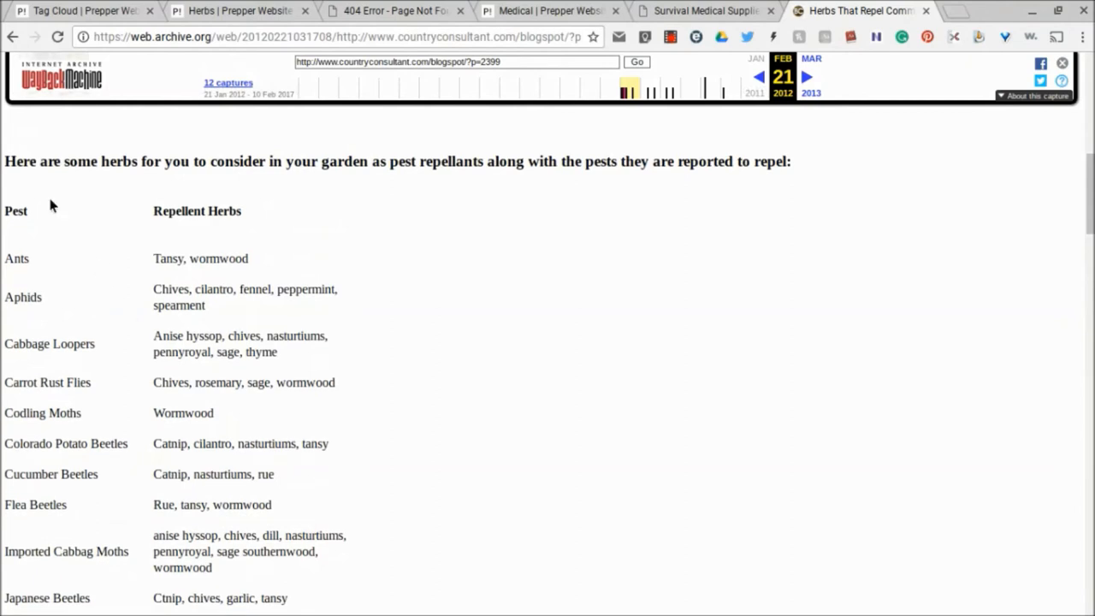
{"action": "mouse_move", "coordinate": [253, 175]}
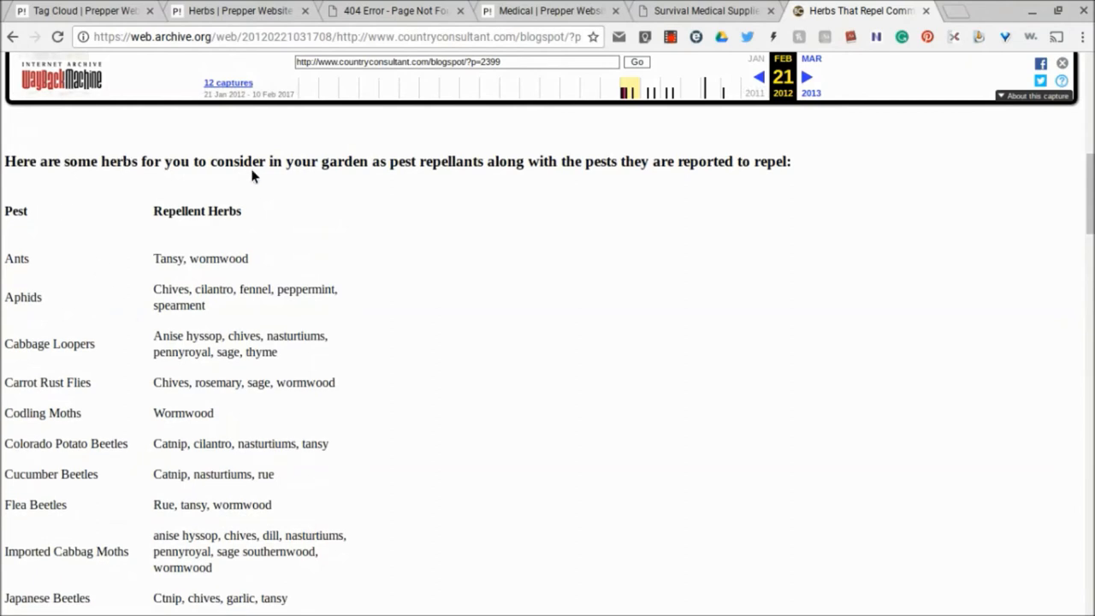
{"action": "mouse_move", "coordinate": [505, 180]}
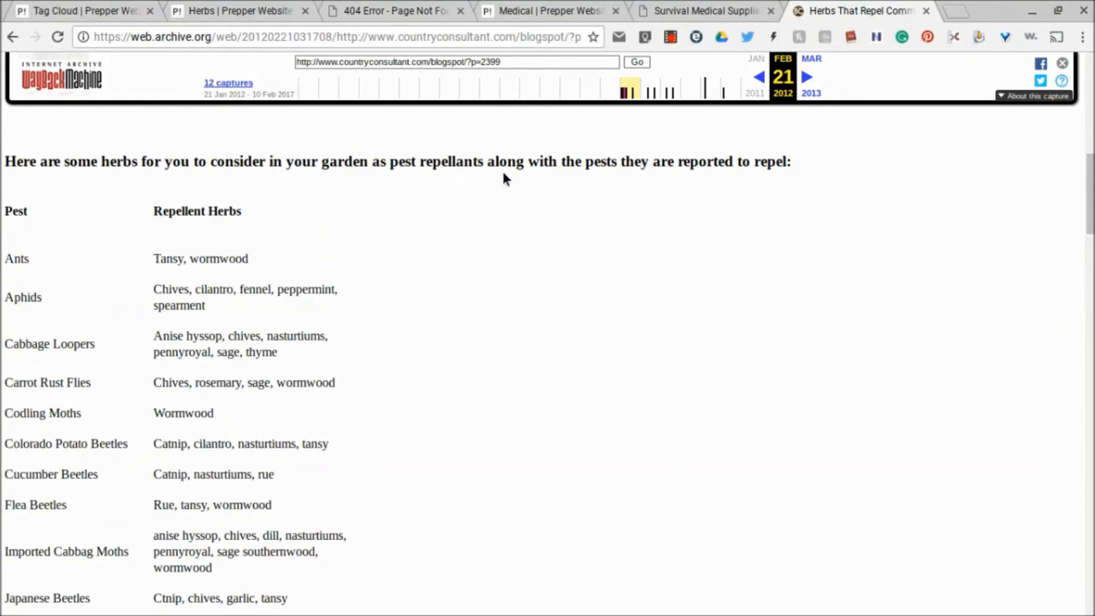
{"action": "mouse_move", "coordinate": [586, 185]}
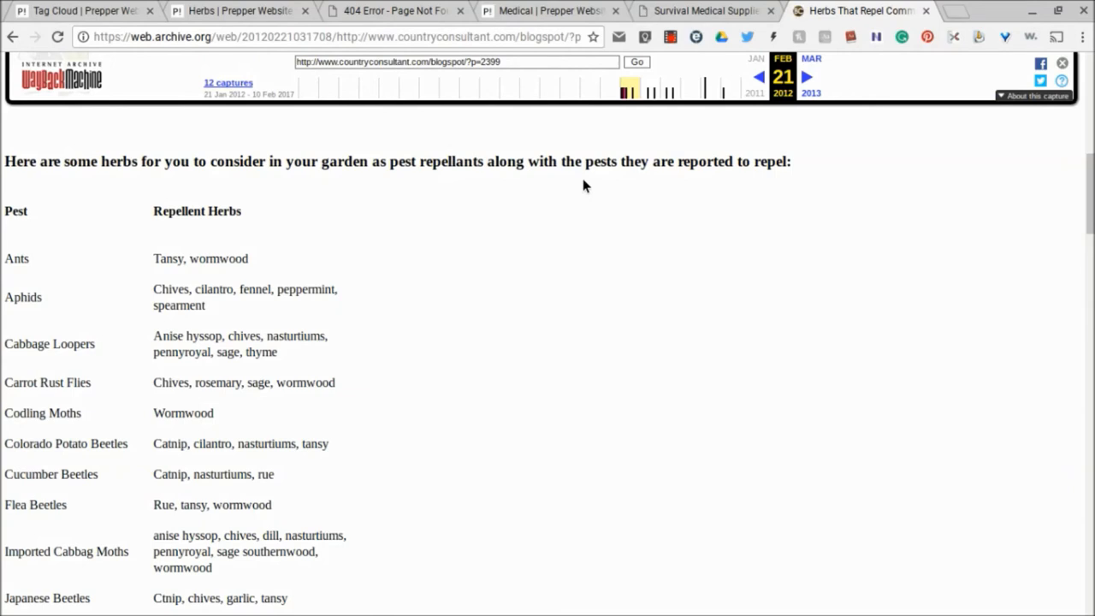
{"action": "mouse_move", "coordinate": [24, 272]}
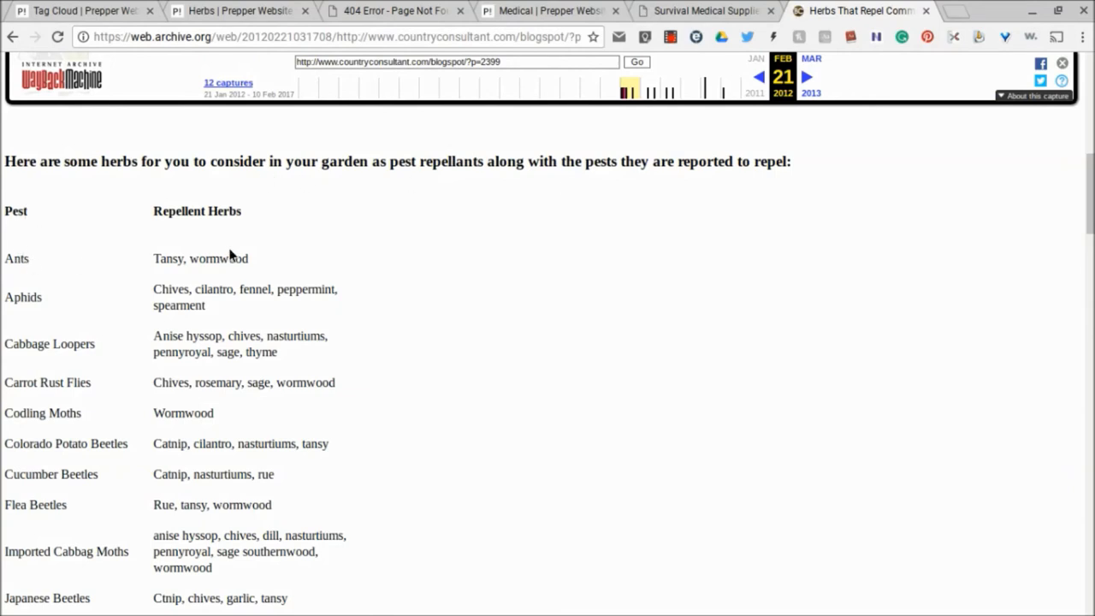
{"action": "mouse_move", "coordinate": [183, 281]}
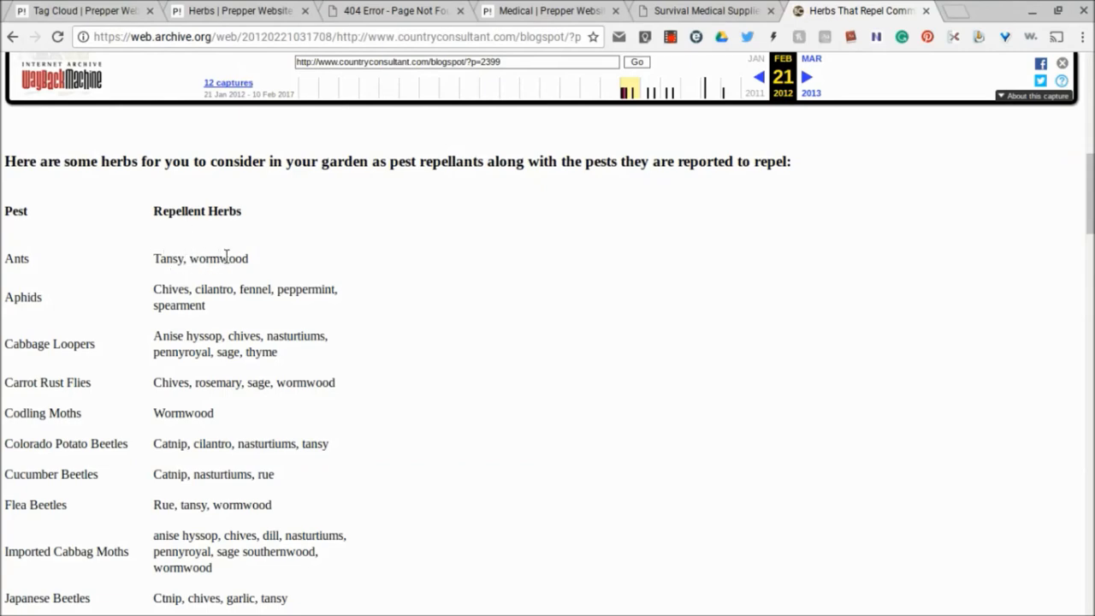
Step: Load the 22 April 2012 capture of Herbs That Repel Pests and scroll through it
{"action": "left_click", "coordinate": [701, 10]}
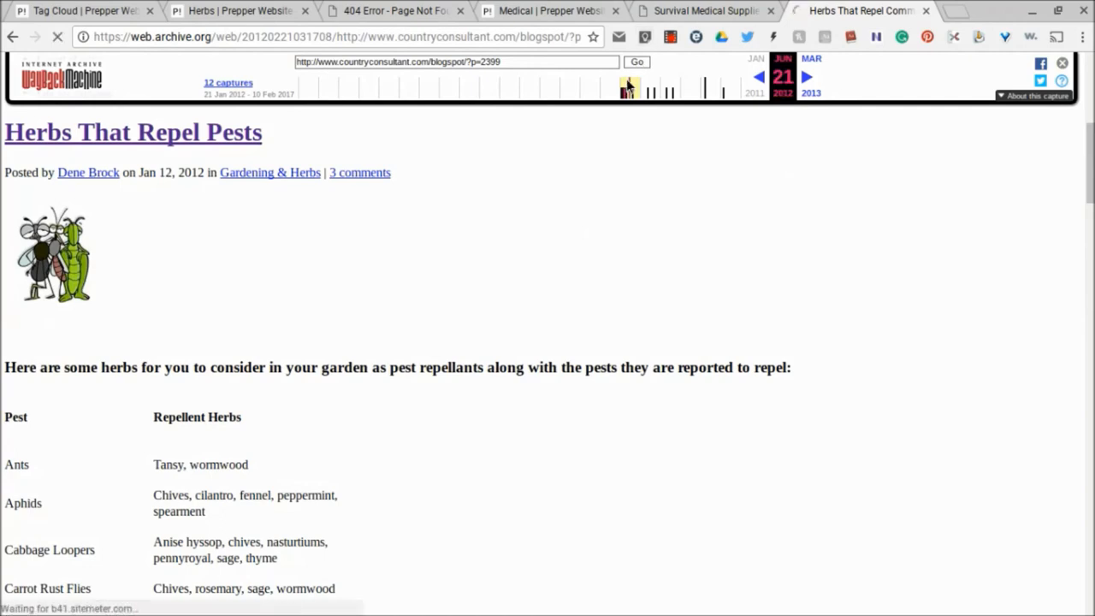
{"action": "left_click", "coordinate": [628, 88]}
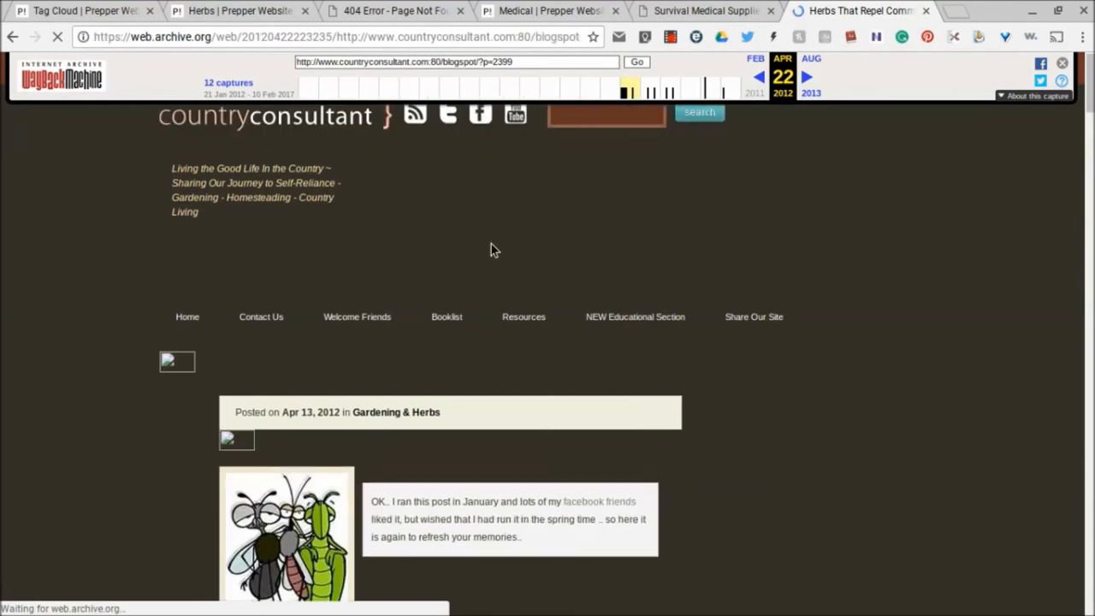
{"action": "scroll", "scroll_direction": "down", "scroll_amount": 3}
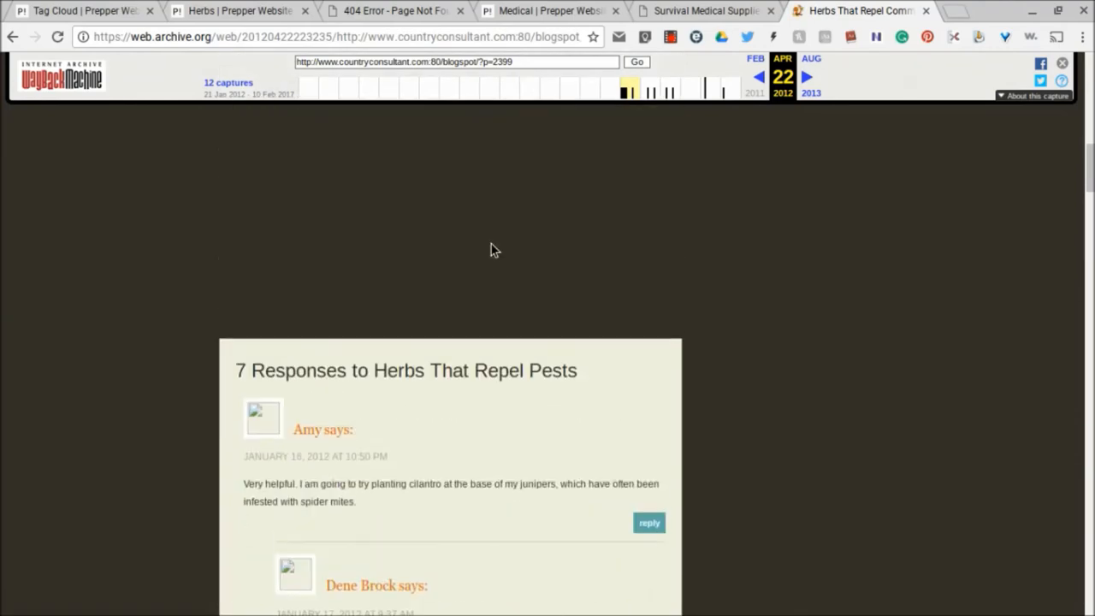
{"action": "scroll", "scroll_direction": "up", "scroll_amount": 3}
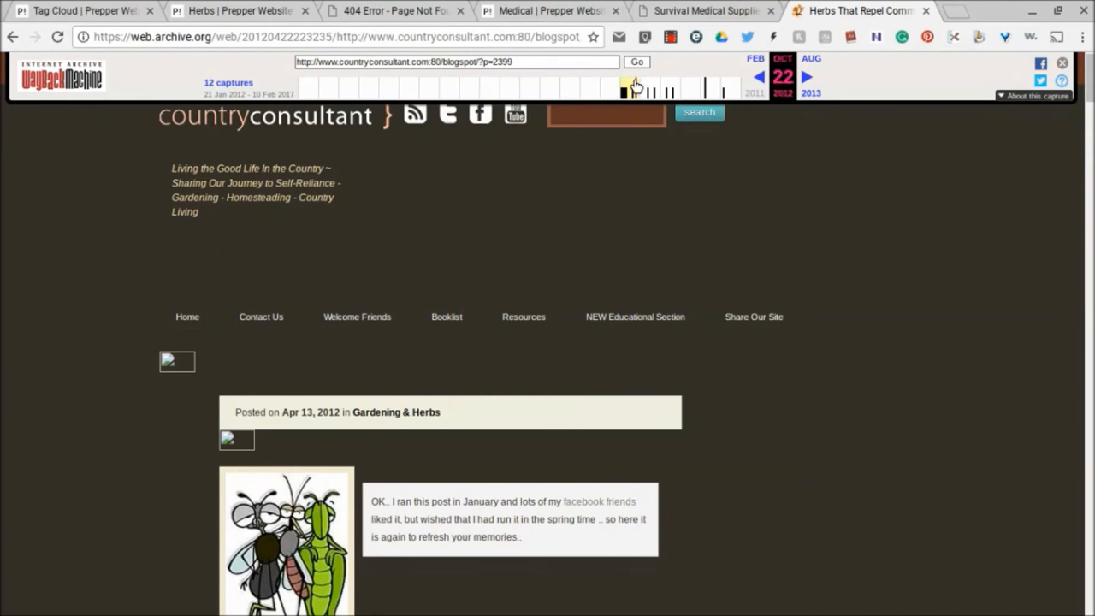
Step: Pick later toolbar timeline marks to load the 13 August 2012 capture
{"action": "left_click", "coordinate": [627, 88]}
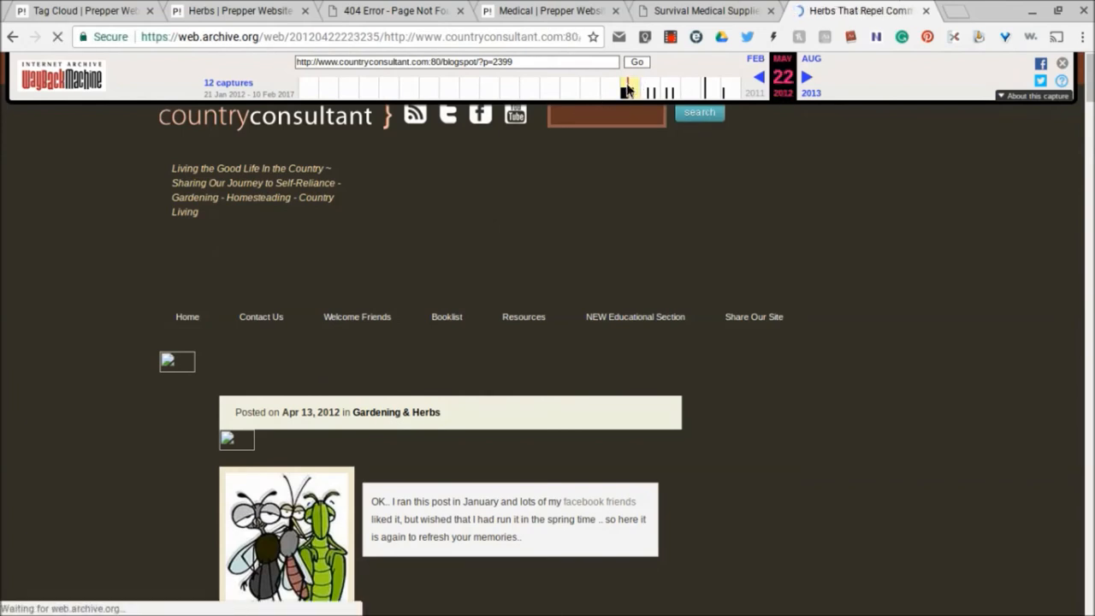
{"action": "left_click", "coordinate": [629, 85]}
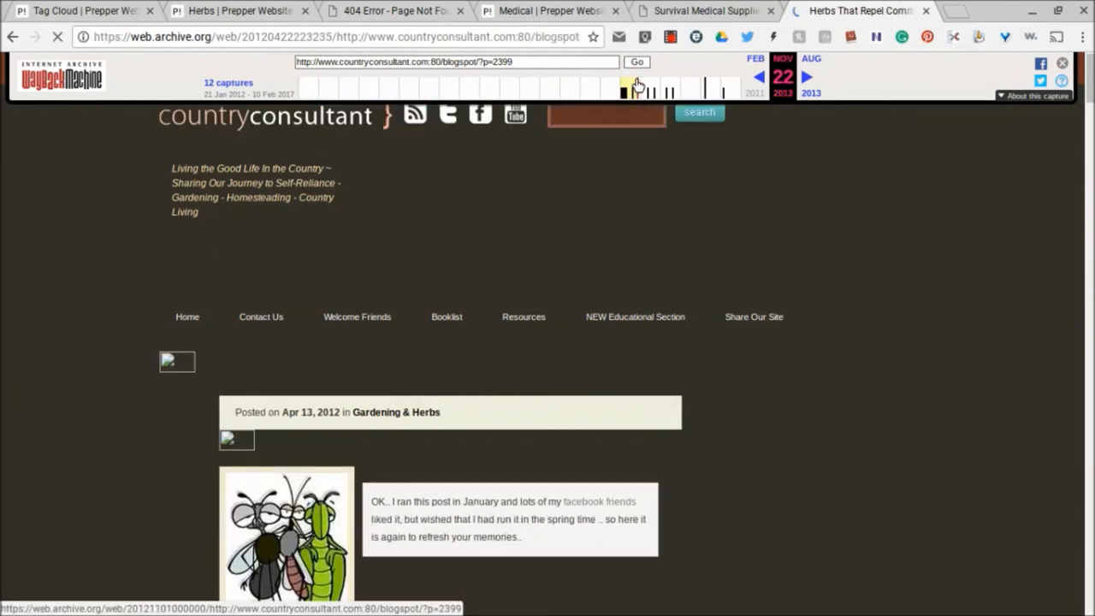
{"action": "left_click", "coordinate": [634, 88]}
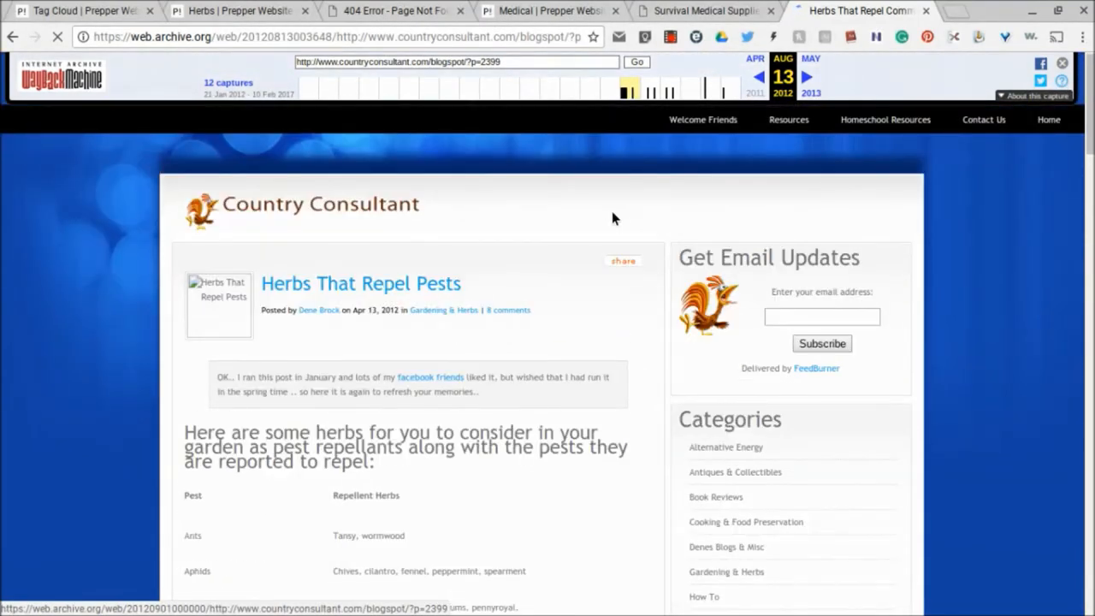
Step: Scroll through the 2012 capture's pest table and reader comments, then back up
{"action": "scroll", "scroll_direction": "down", "scroll_amount": 3}
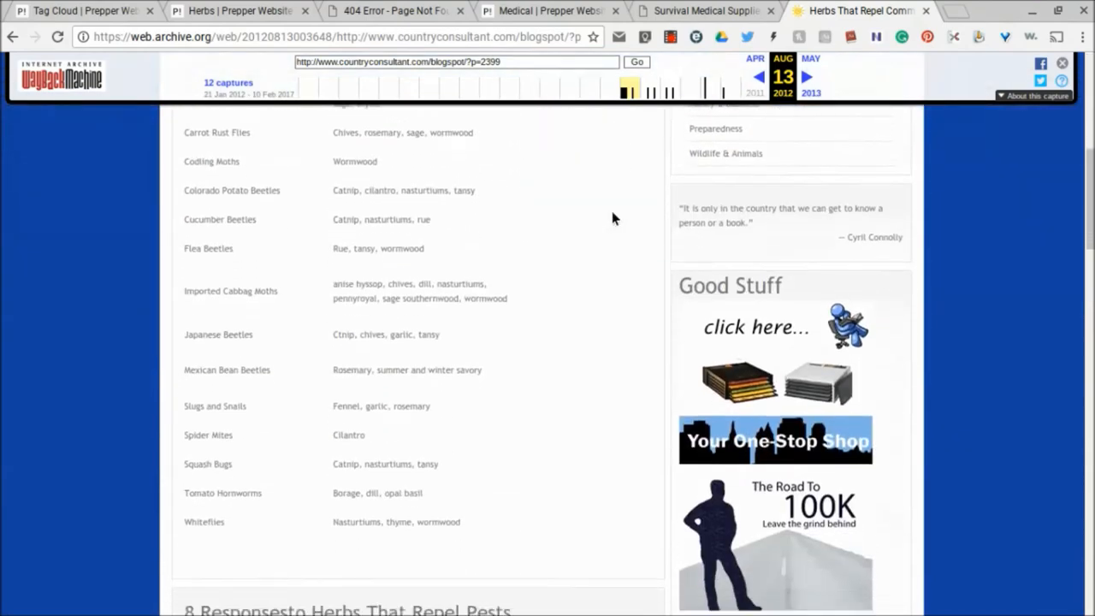
{"action": "scroll", "scroll_direction": "down", "scroll_amount": 3}
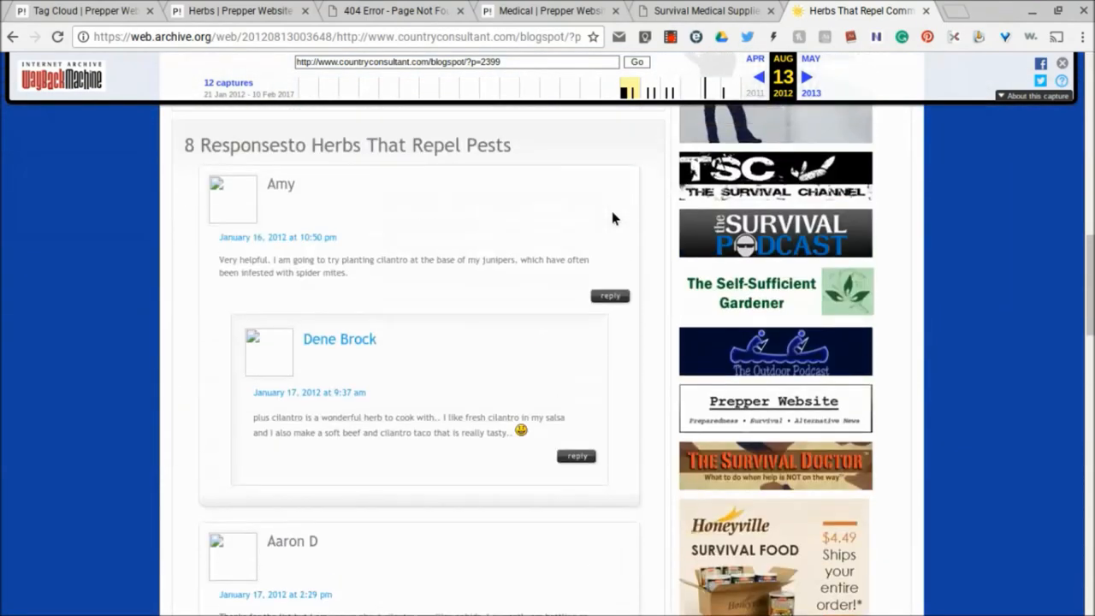
{"action": "scroll", "scroll_direction": "down", "scroll_amount": 3}
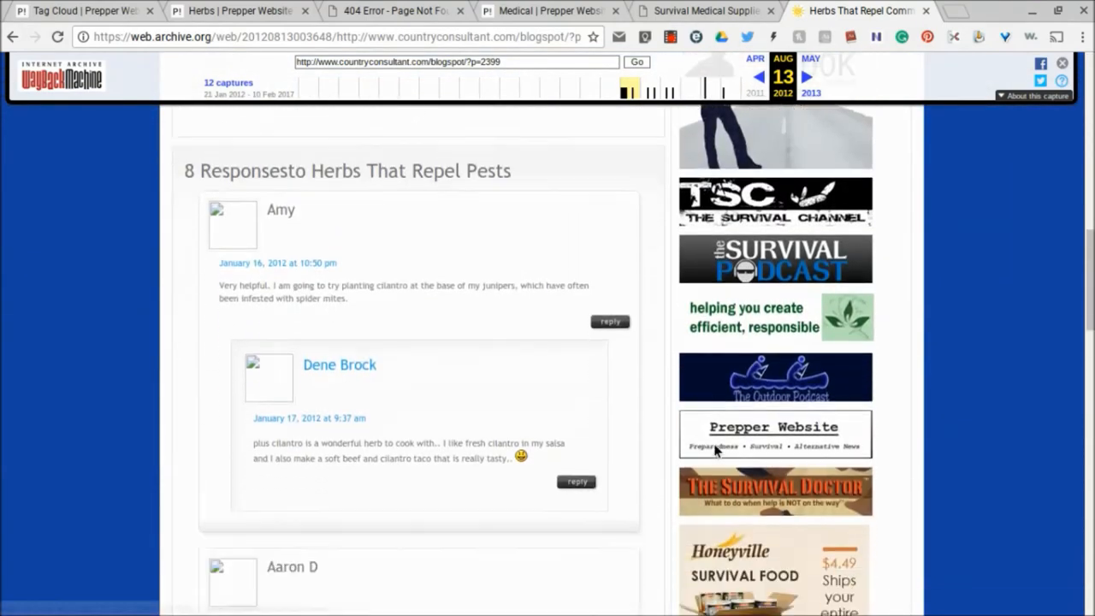
{"action": "scroll", "scroll_direction": "down", "scroll_amount": 3}
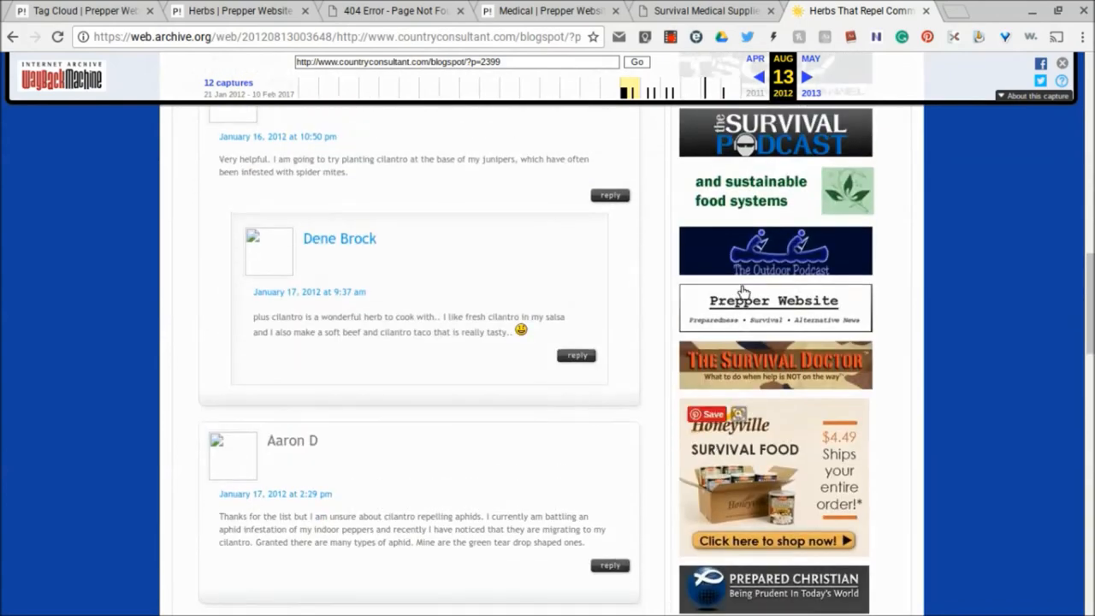
{"action": "scroll", "scroll_direction": "up", "scroll_amount": 3}
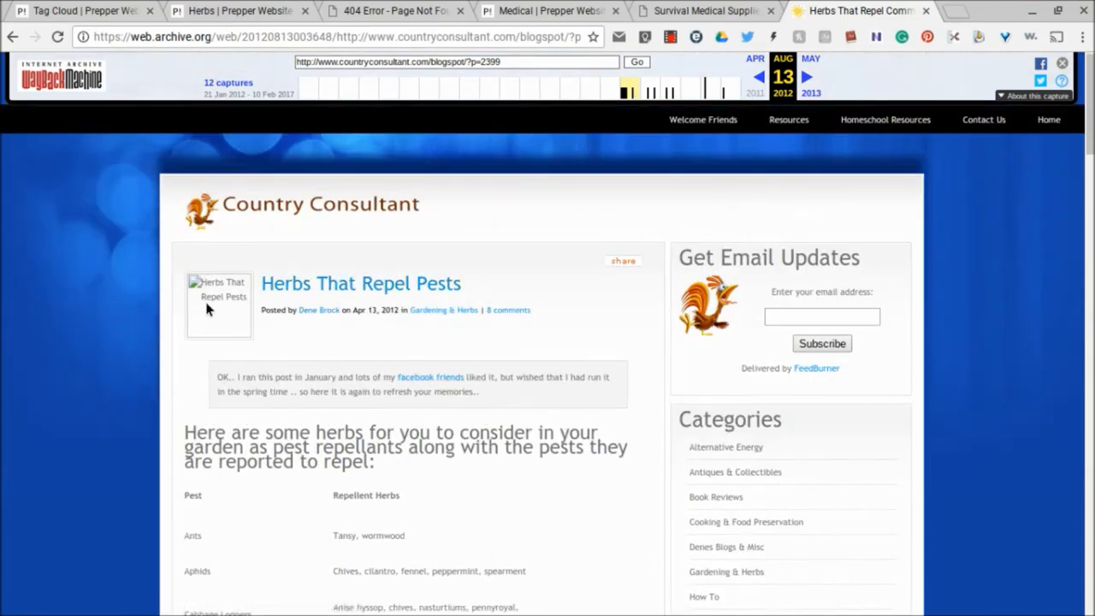
{"action": "mouse_move", "coordinate": [378, 426]}
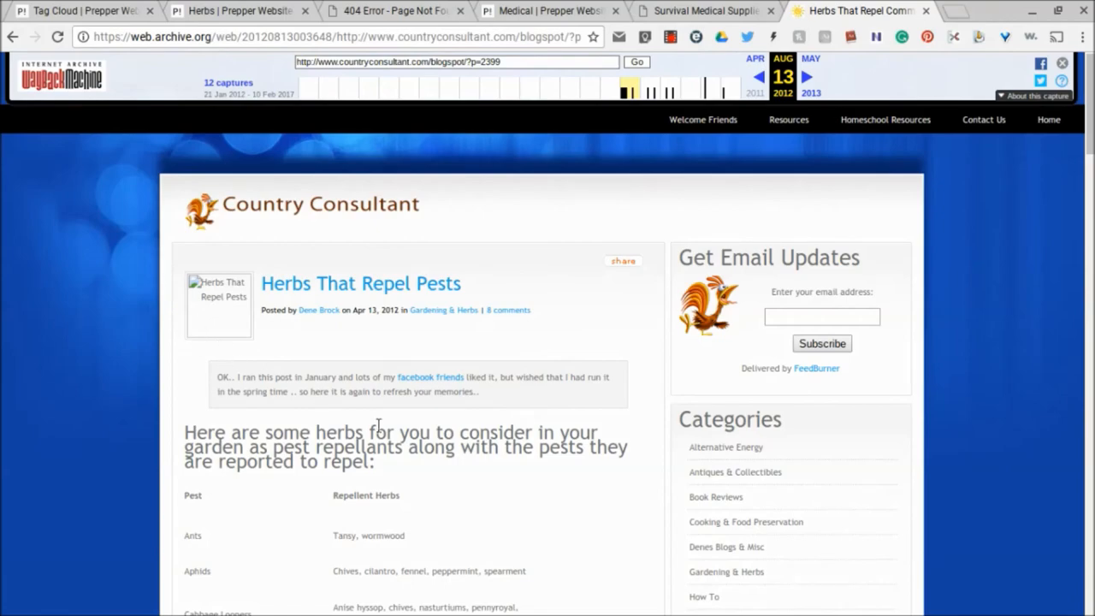
{"action": "scroll", "scroll_direction": "down", "scroll_amount": 3}
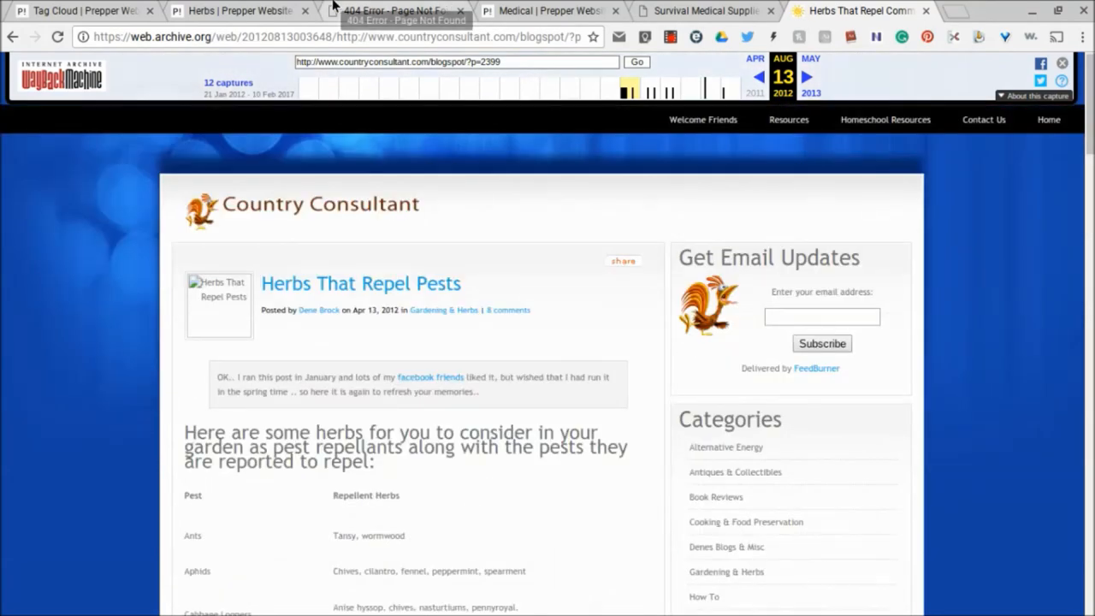
Step: Switch to the Tag Cloud | Prepper Website tab and scroll to the tag list's top
{"action": "left_click", "coordinate": [77, 11]}
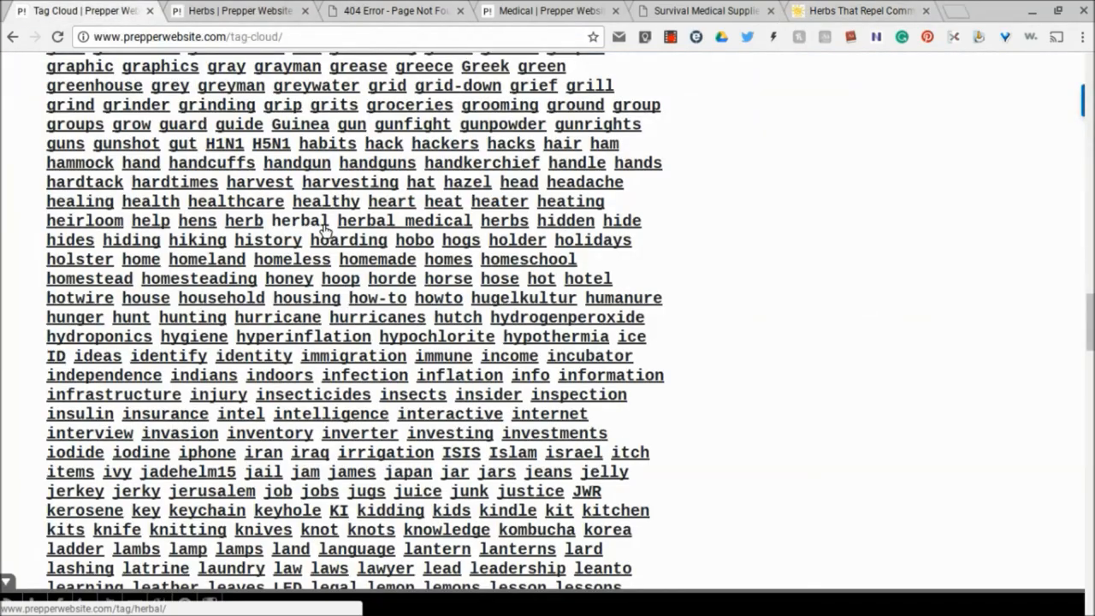
{"action": "scroll", "scroll_direction": "down", "scroll_amount": 3}
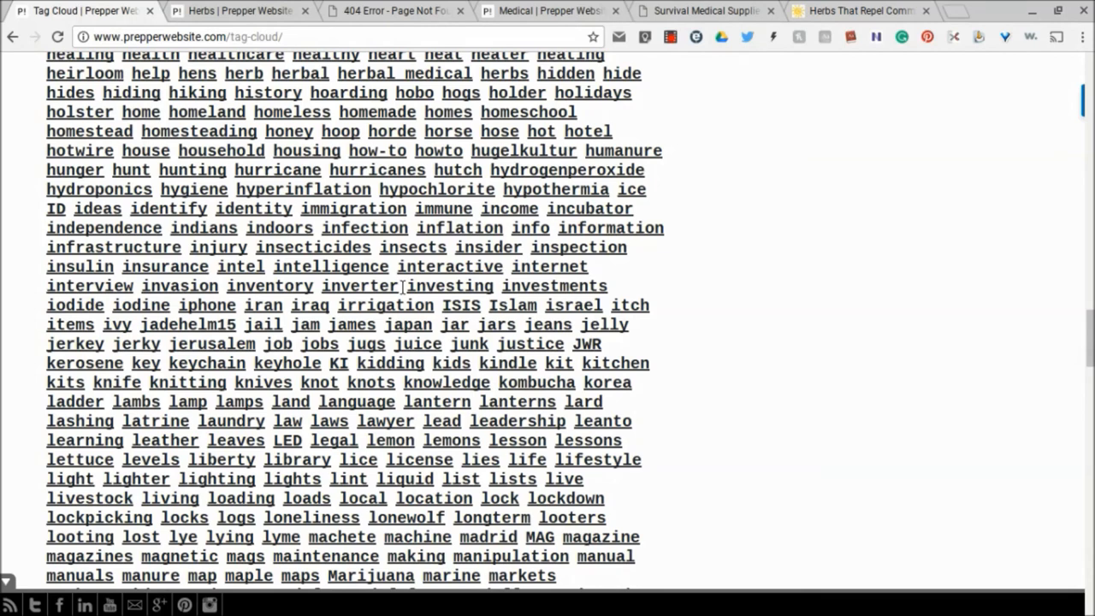
{"action": "mouse_move", "coordinate": [685, 61]}
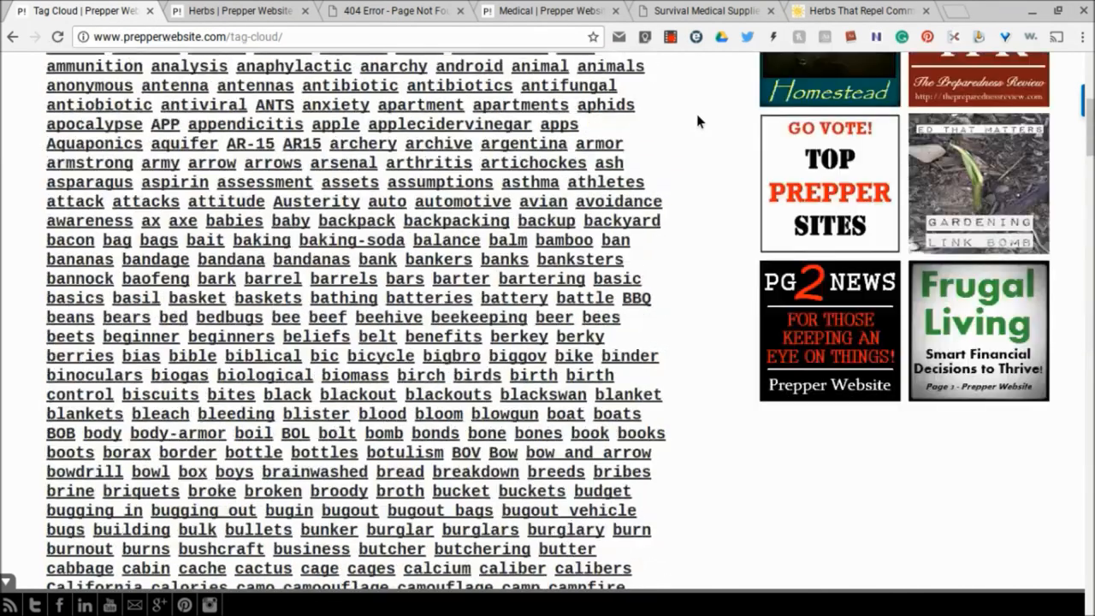
{"action": "scroll", "scroll_direction": "up", "scroll_amount": 3}
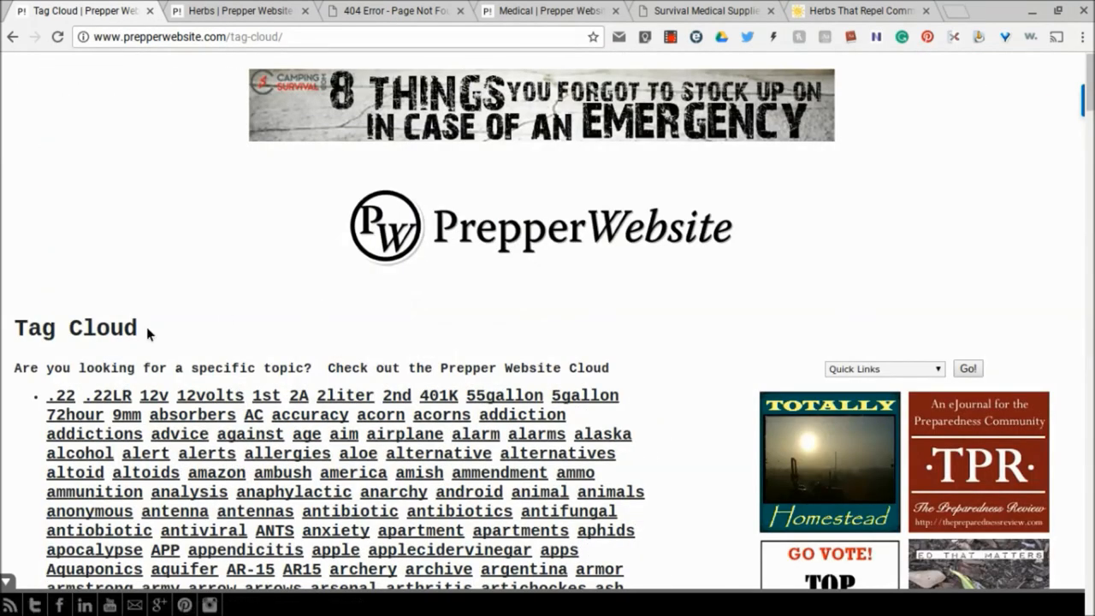